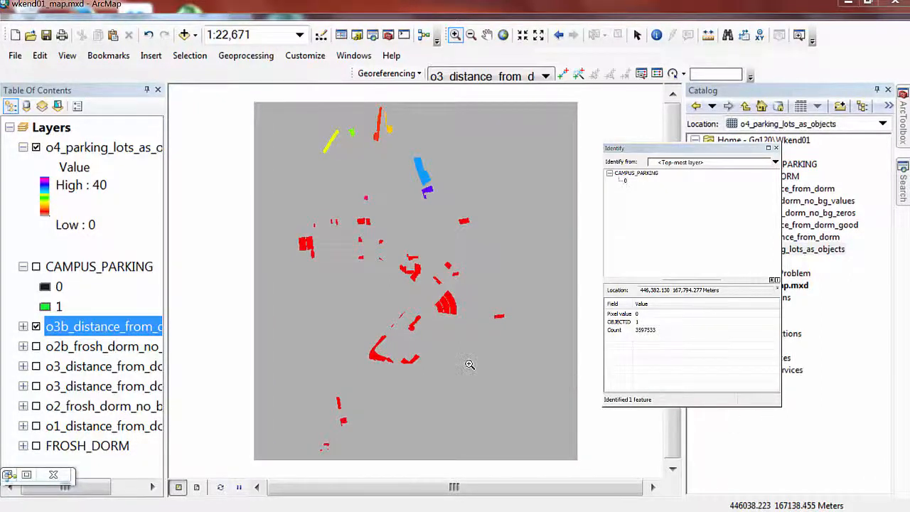
mouse_move(98, 225)
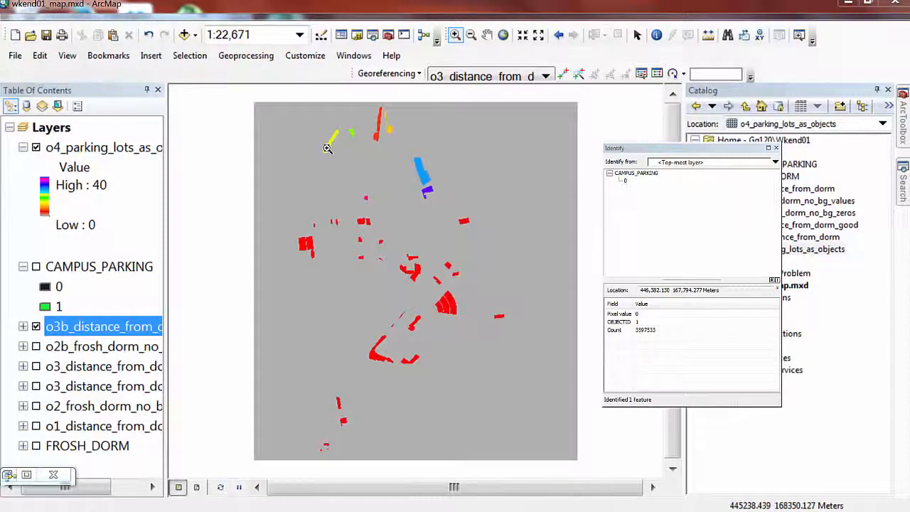
mouse_move(370, 196)
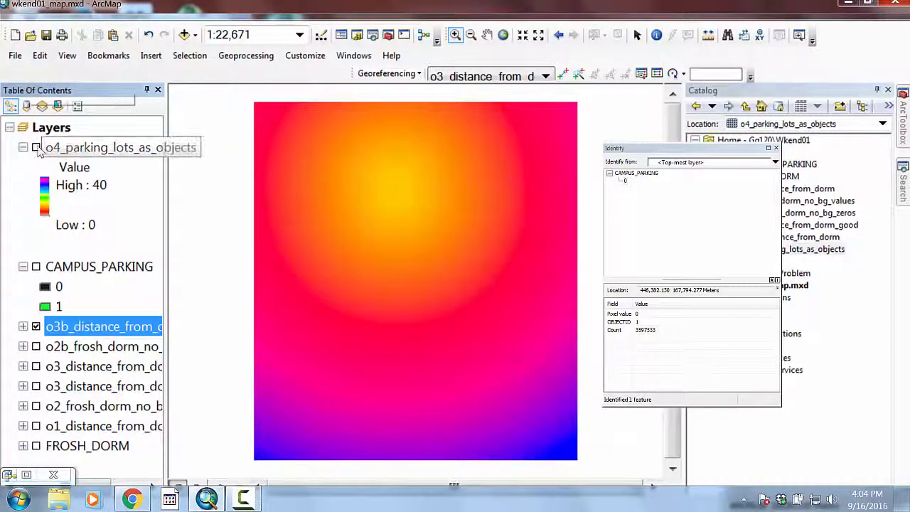
Step: Toggle the parking lots layer on and off to compare it with the distance raster
click(35, 146)
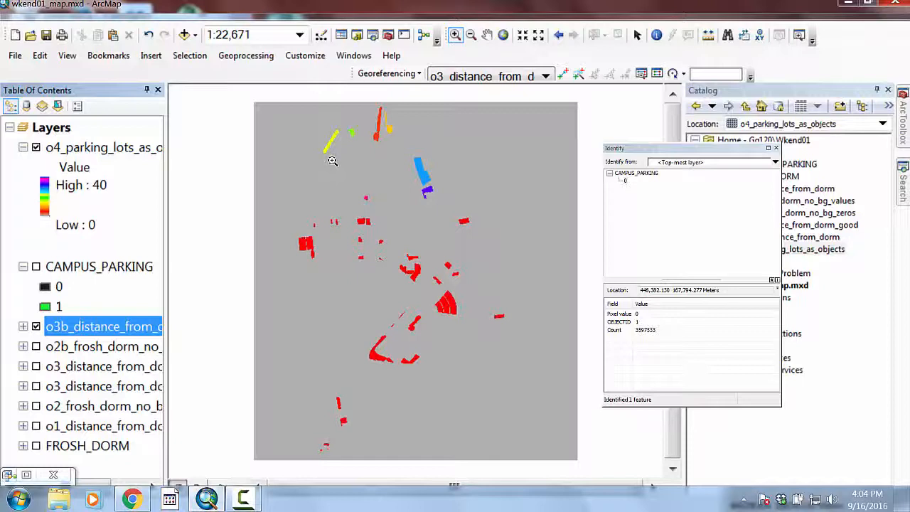
mouse_move(325, 153)
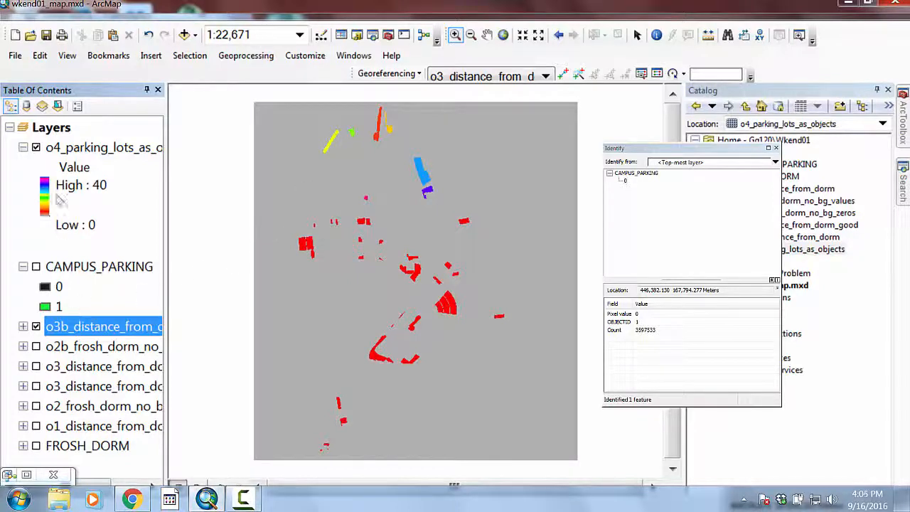
click(36, 147)
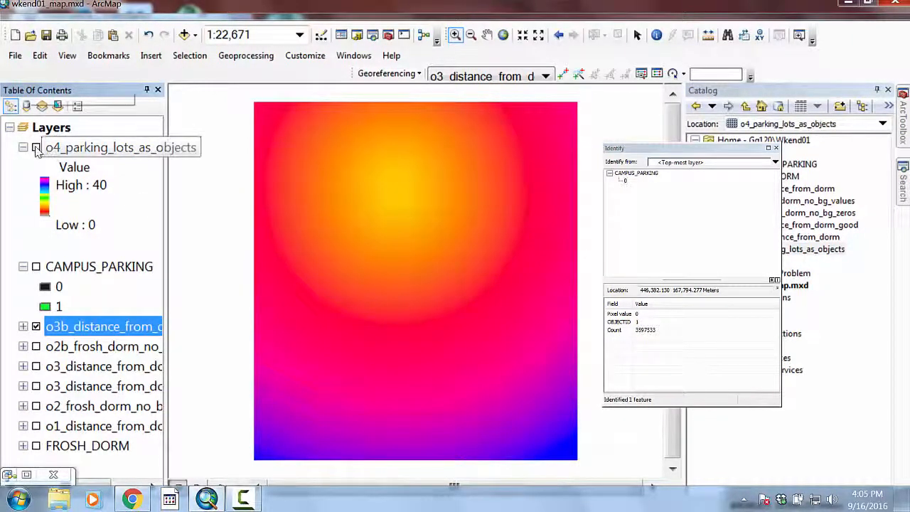
click(35, 147)
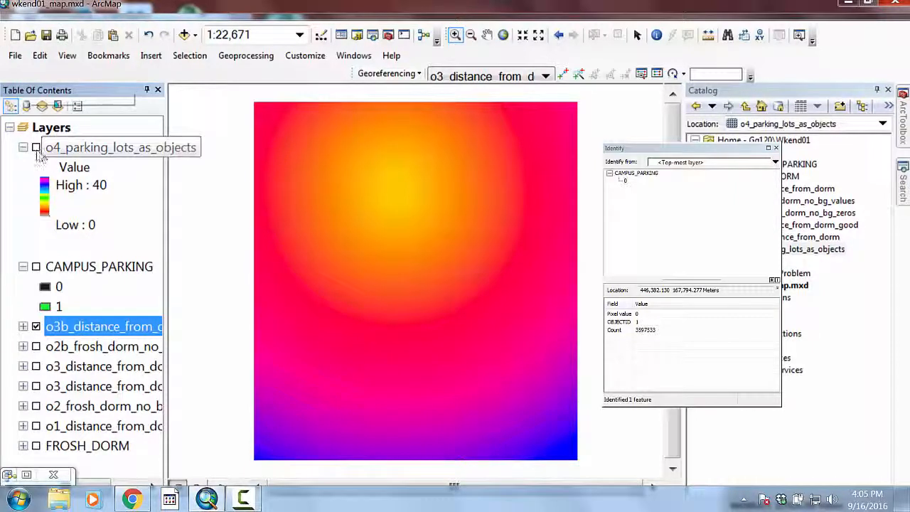
click(35, 146)
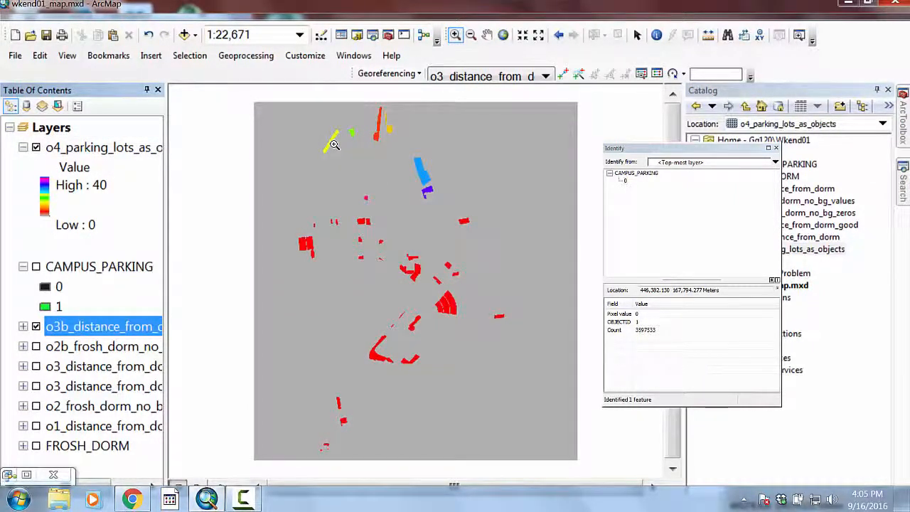
mouse_move(769, 338)
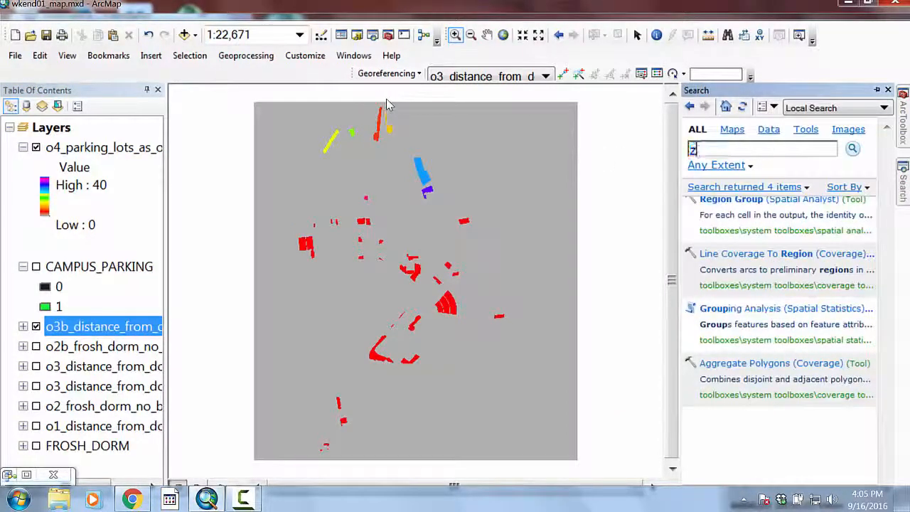
Step: Search for the Zonal Statistics tool by entering 'zonal statisti' in the Search window
text(zonal statisti)
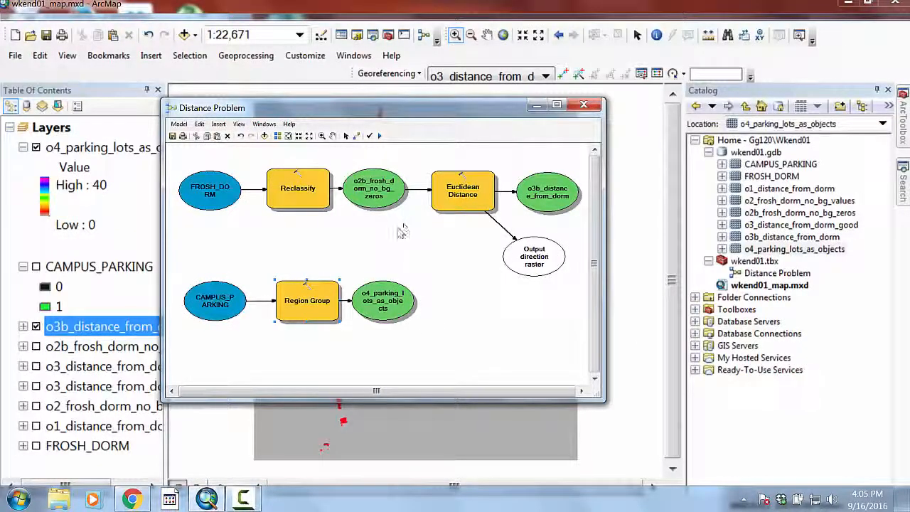
mouse_move(331, 136)
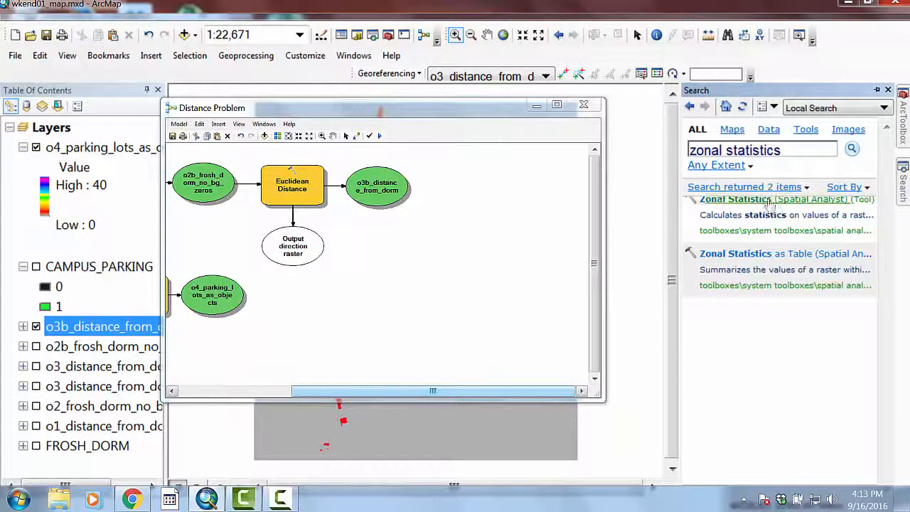
Step: Add the Zonal Statistics tool to the Distance Problem model and peek at its empty settings
drag(735, 199, 404, 286)
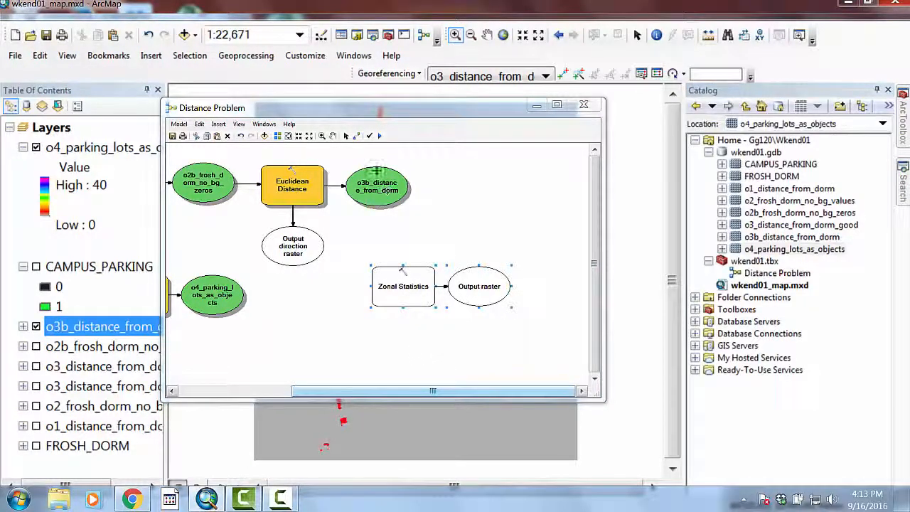
double_click(402, 286)
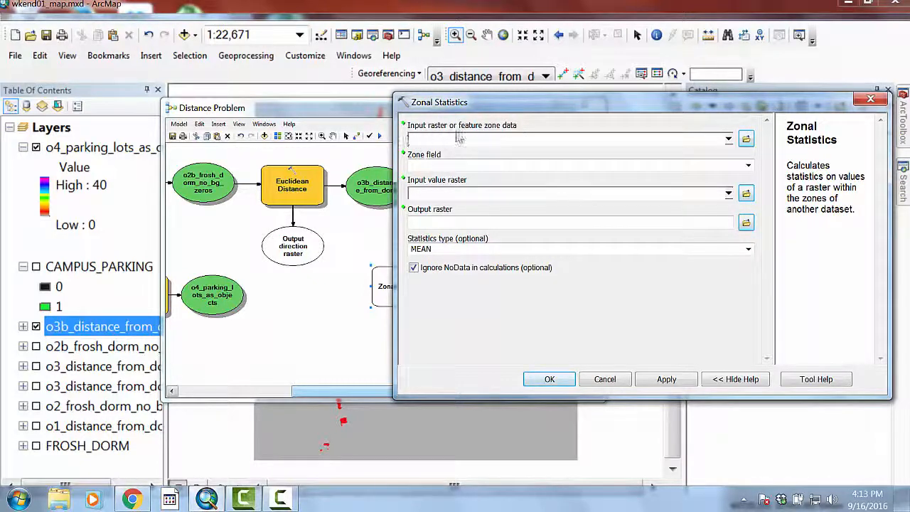
mouse_move(435, 249)
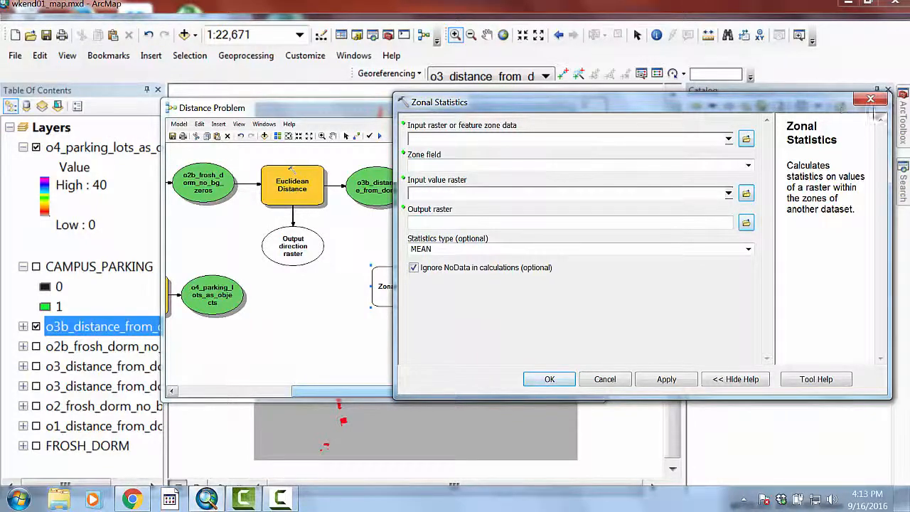
click(605, 378)
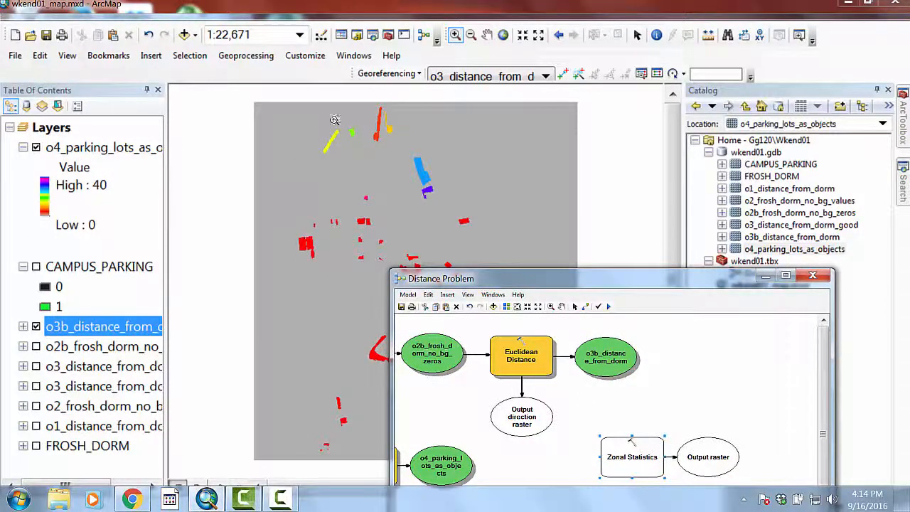
mouse_move(300, 199)
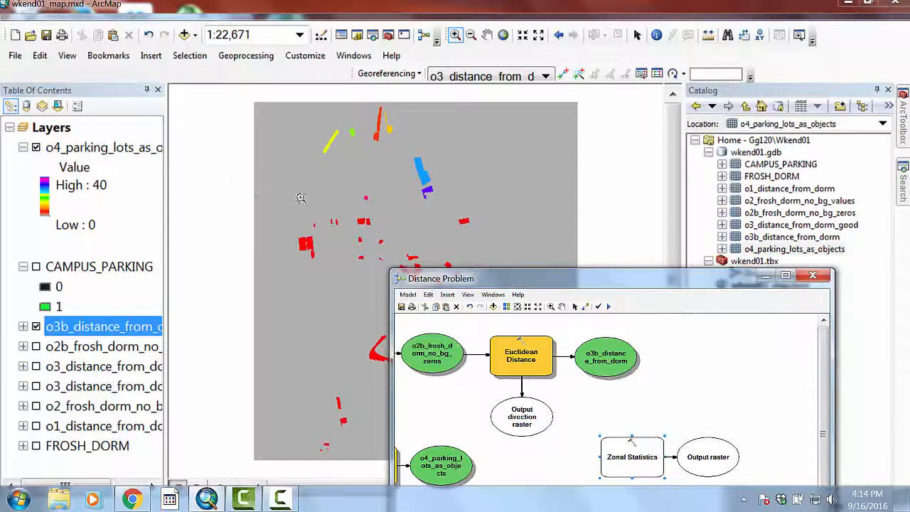
Step: Move the model window aside and reopen the Zonal Statistics parameter dialog
drag(440, 278, 441, 77)
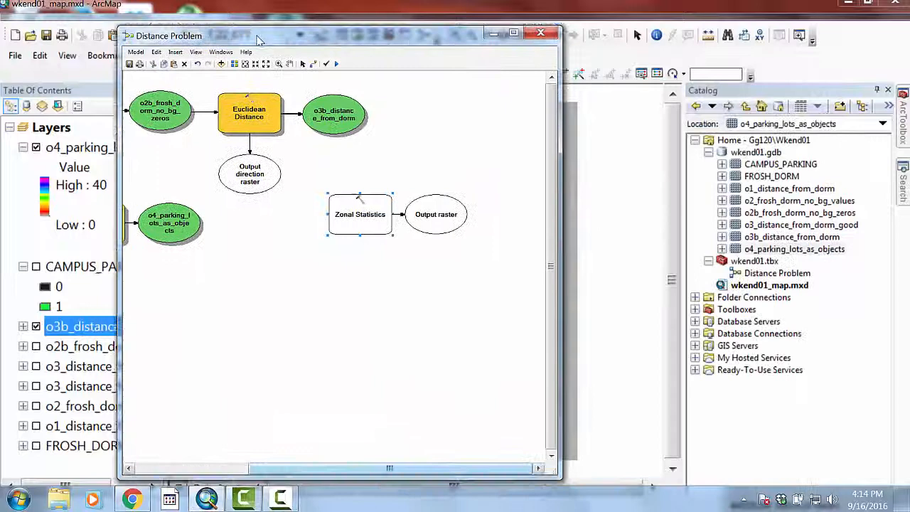
double_click(360, 213)
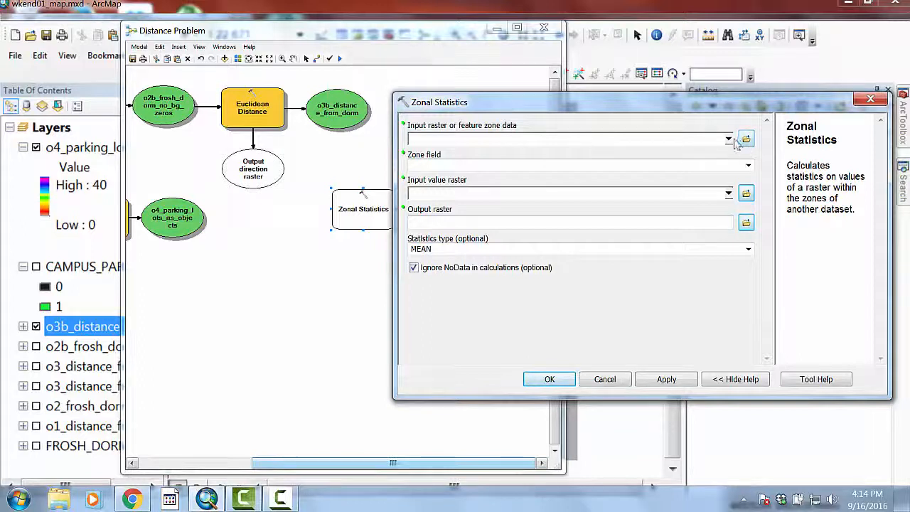
Step: Set o4_parking_lots_as_objects as the zone data for Zonal Statistics
click(728, 139)
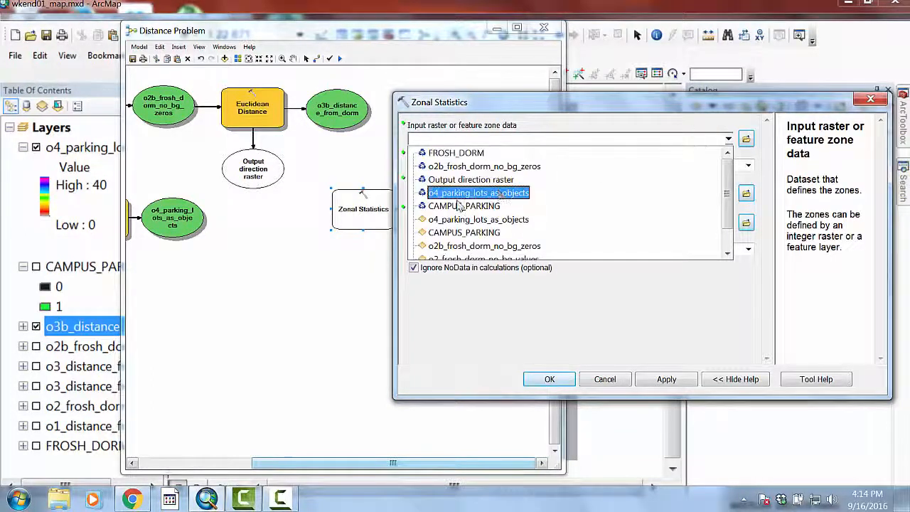
click(464, 231)
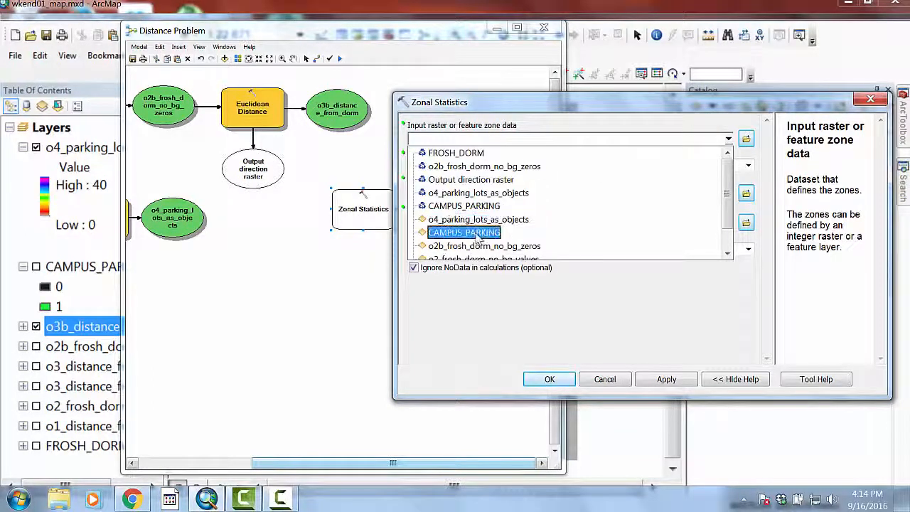
click(478, 193)
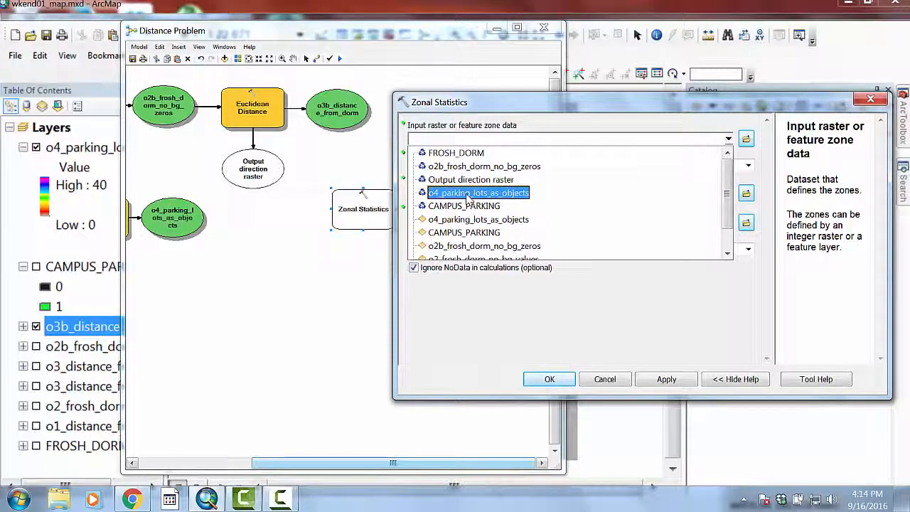
click(478, 192)
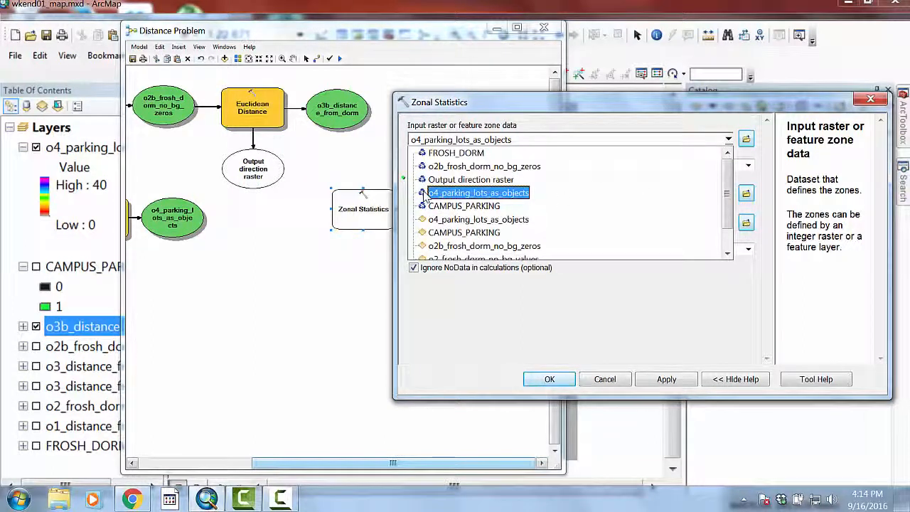
click(478, 193)
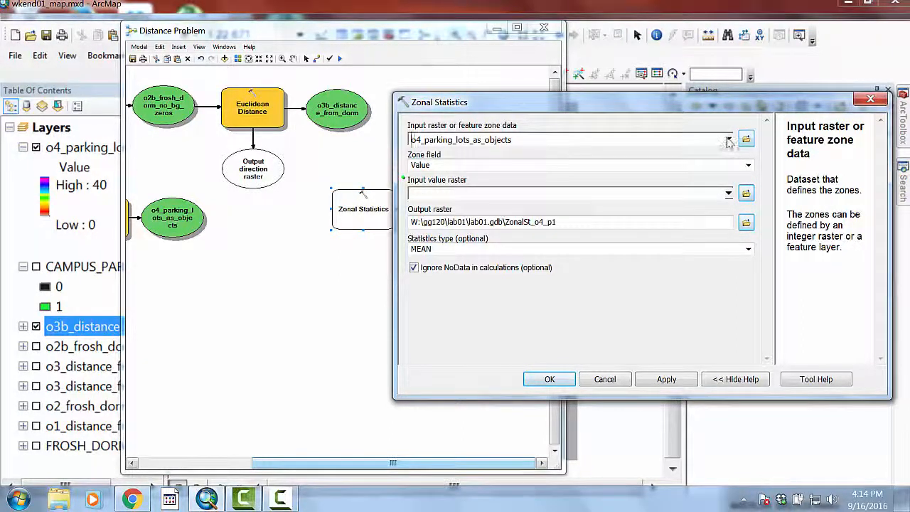
click(729, 139)
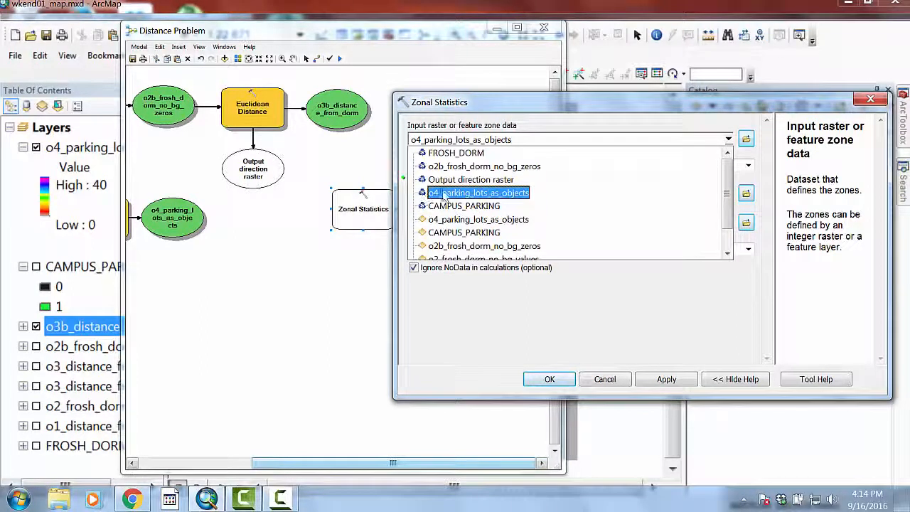
click(478, 193)
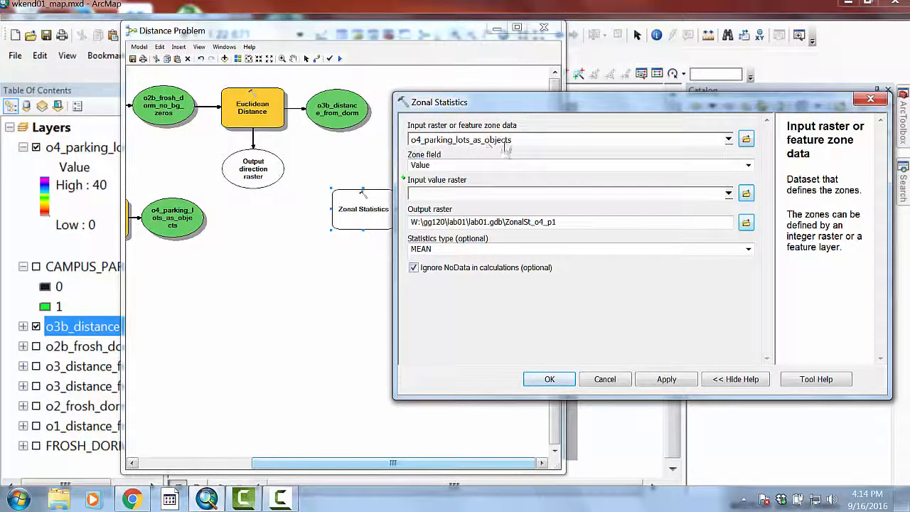
mouse_move(742, 206)
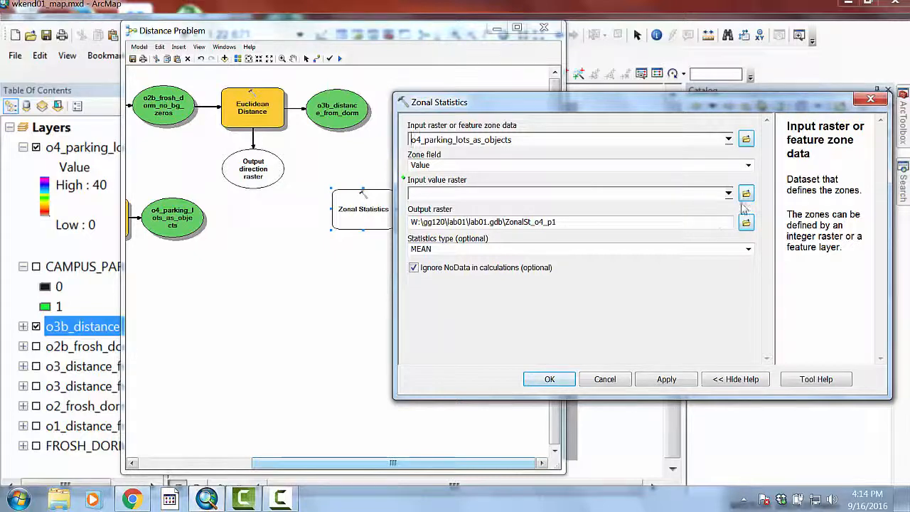
Step: Set o3b_distance_from_dorm as the input value raster
click(728, 193)
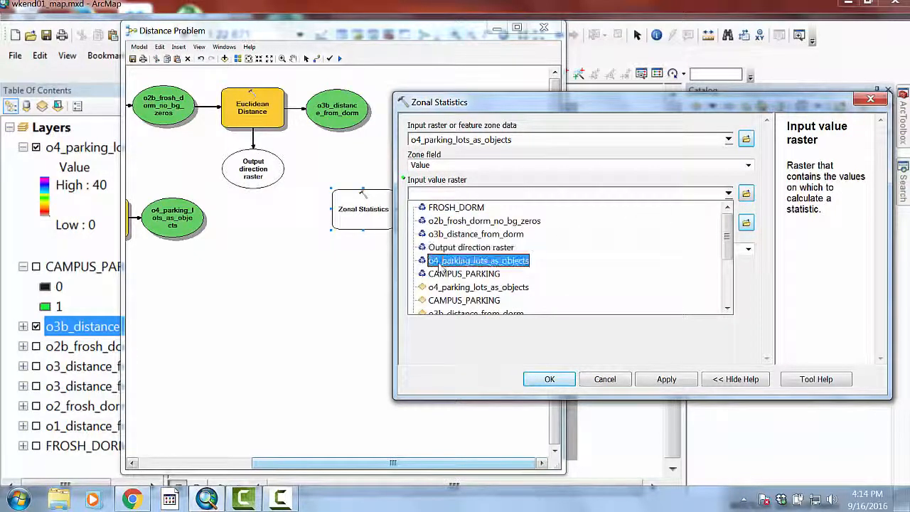
click(475, 233)
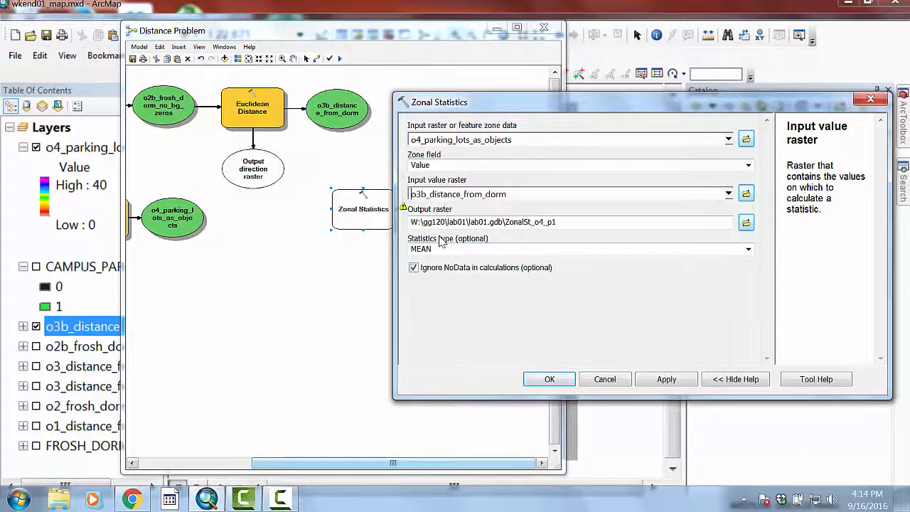
mouse_move(551, 202)
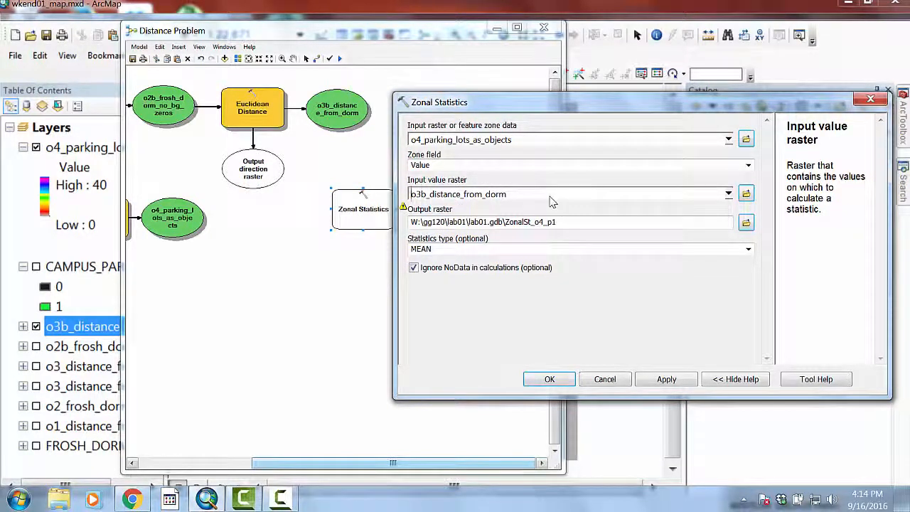
mouse_move(619, 233)
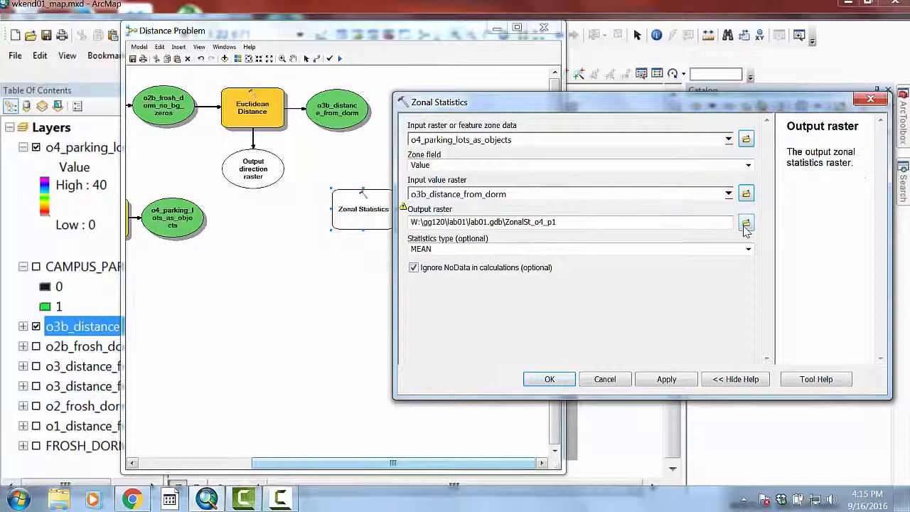
Step: Save the output raster as o5_min_distance_from_dorm_of_lot in the wkend01 geodatabase
click(745, 222)
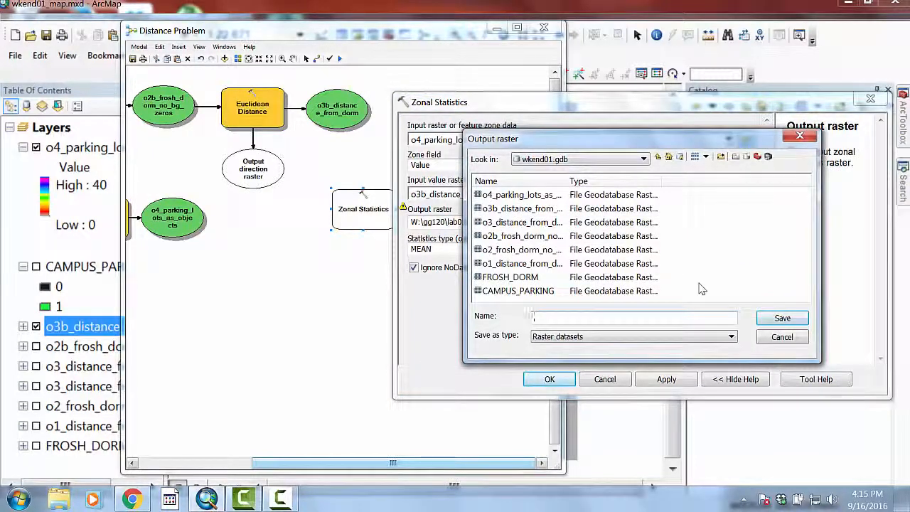
text(o5_min)
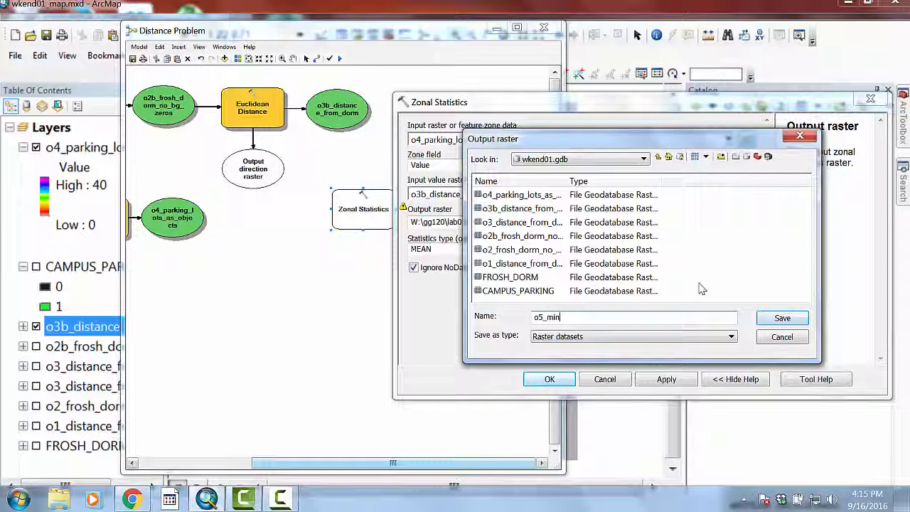
text(_distance)
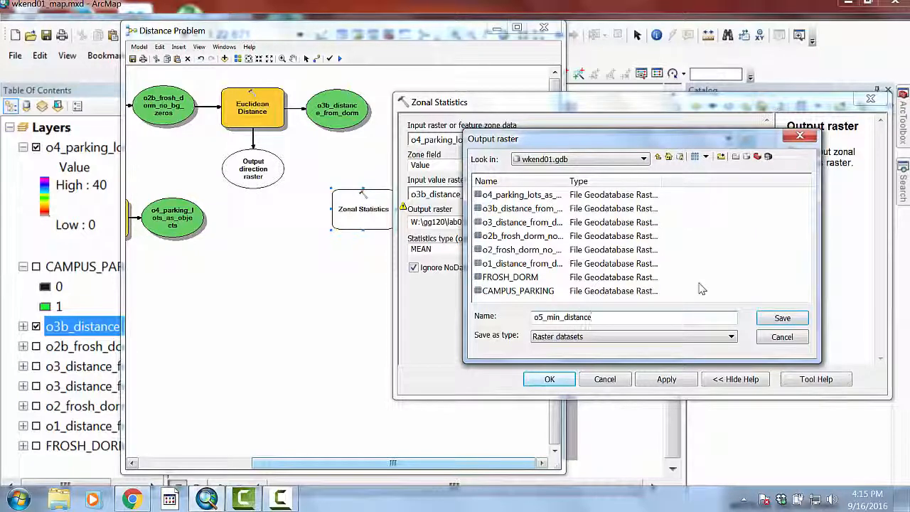
text(_from)
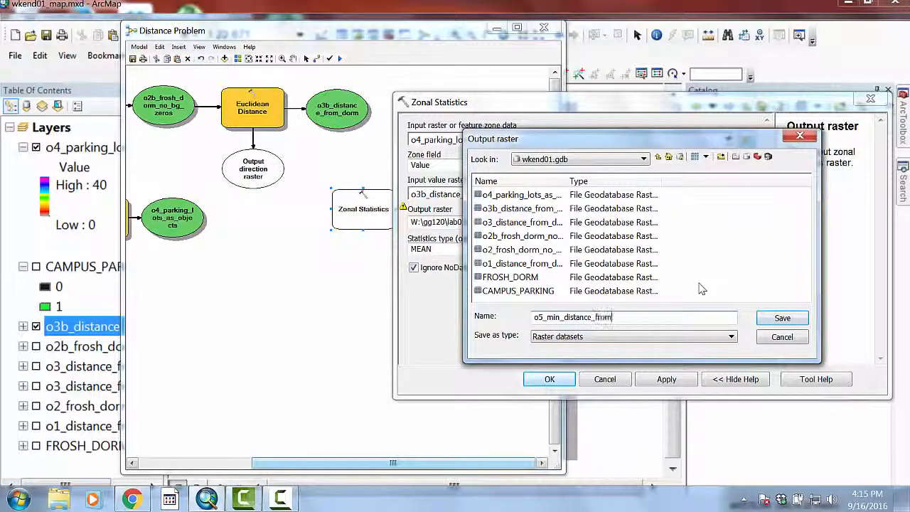
text(_dorm)
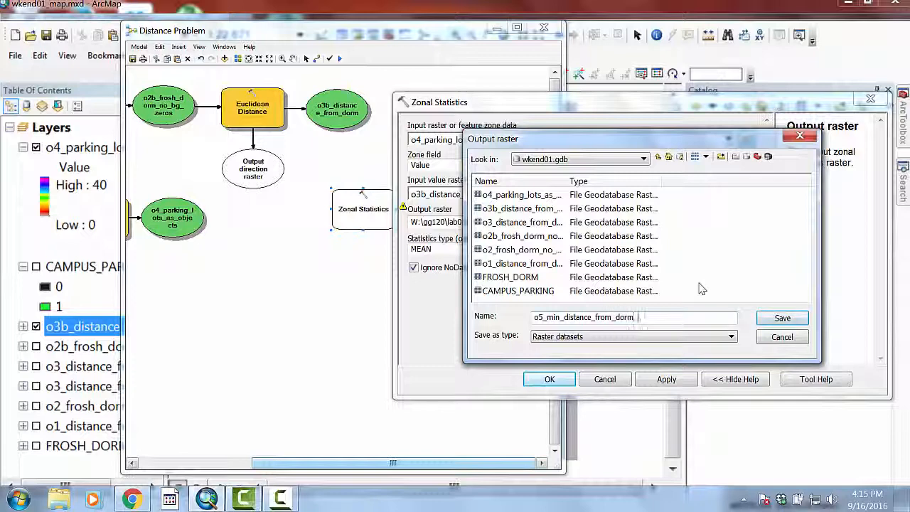
text(_d)
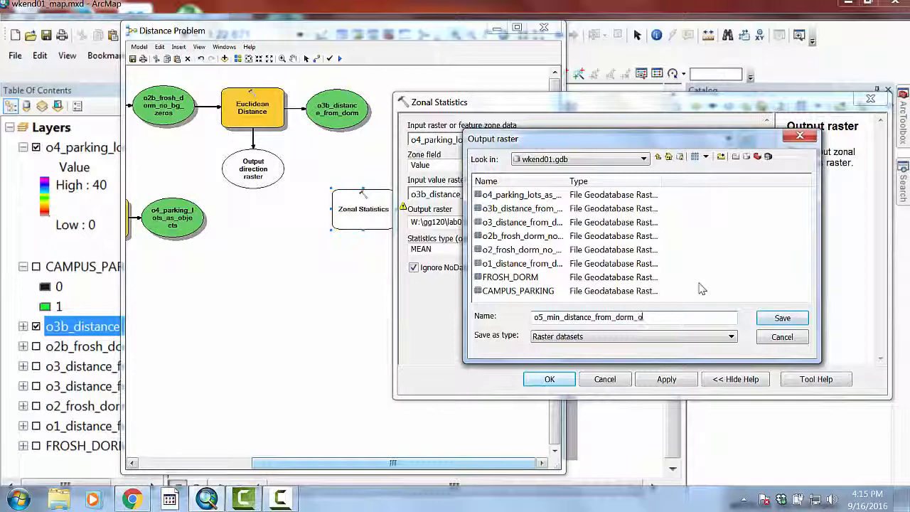
click(782, 319)
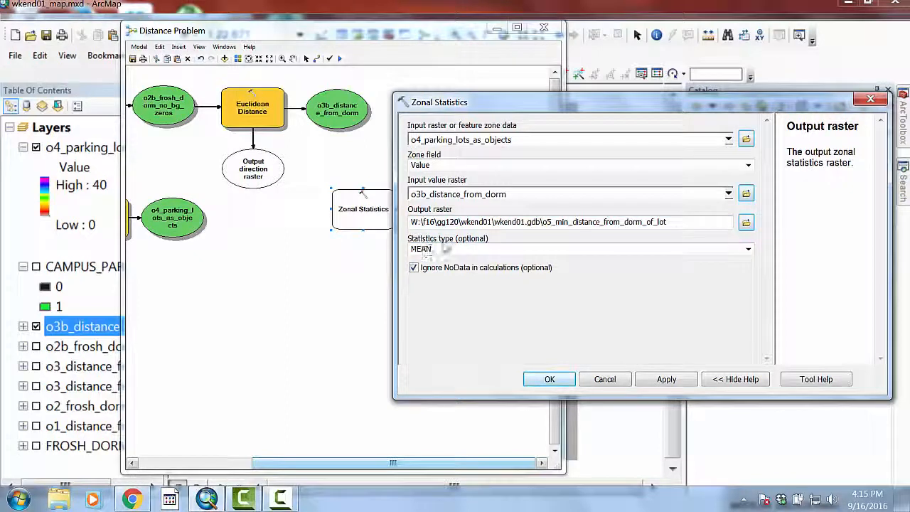
Step: Set the statistics type to MINIMUM and accept the Zonal Statistics settings
click(748, 250)
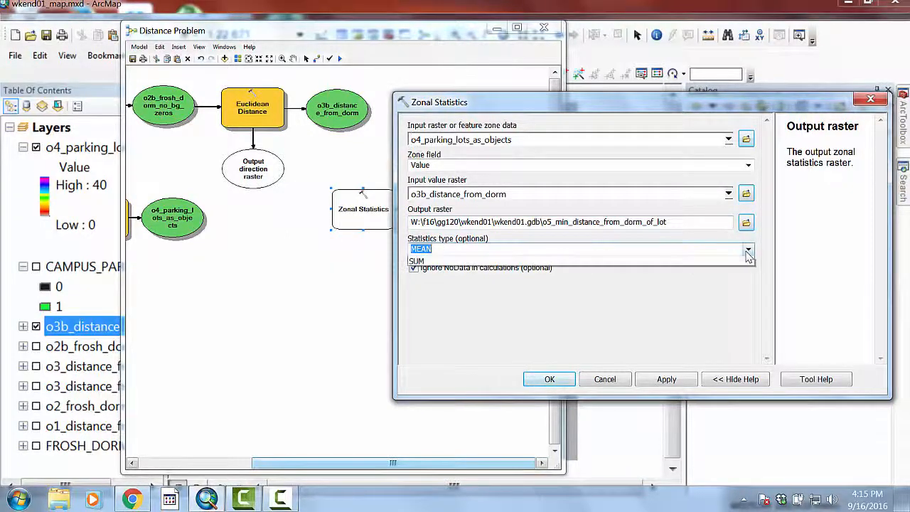
click(748, 249)
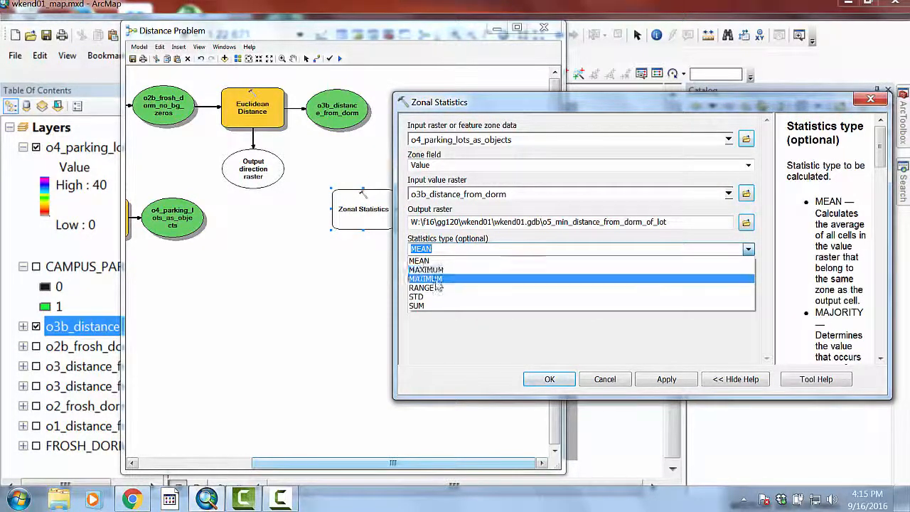
click(426, 277)
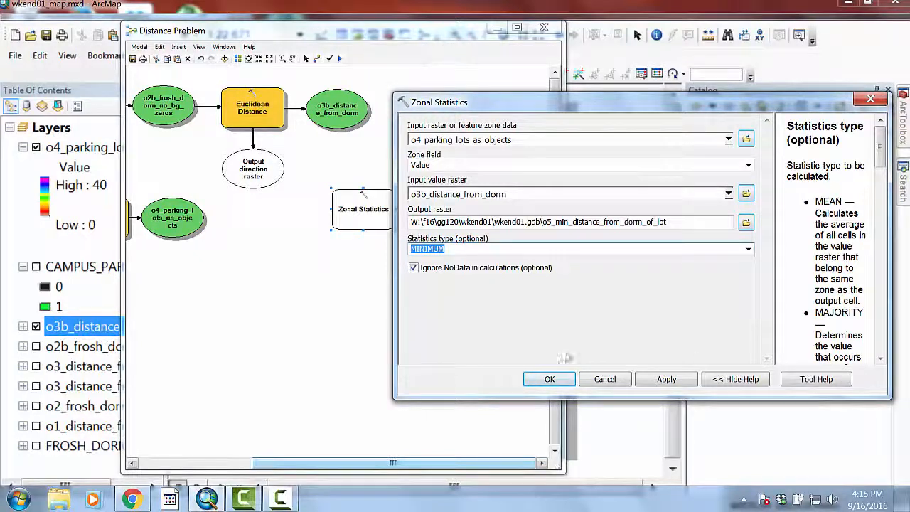
click(549, 378)
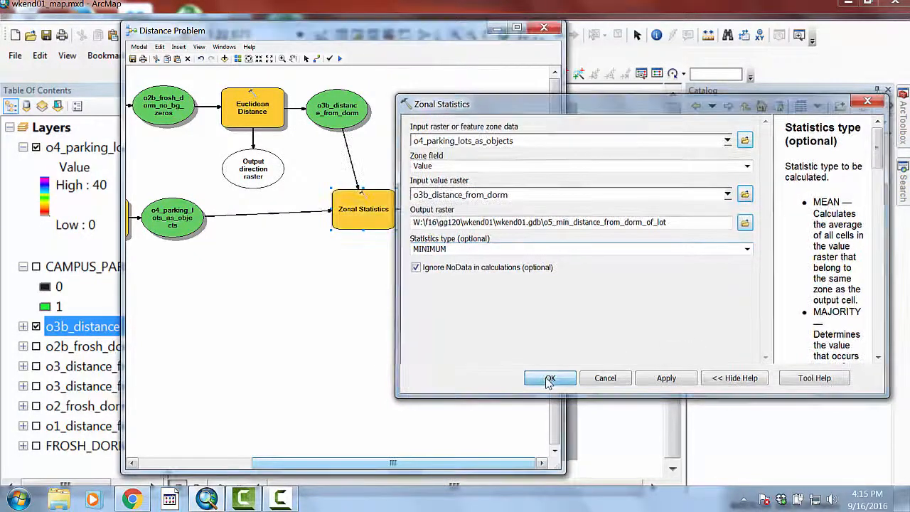
Step: Reposition the Zonal Statistics step, run it to create o5_min_distance_from_dorm_of_lot, and dismiss the run report
click(549, 378)
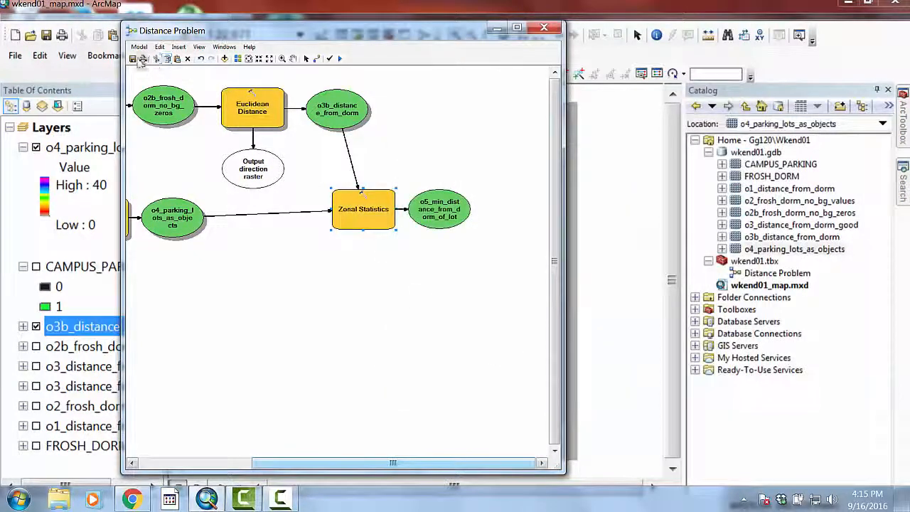
drag(363, 209, 313, 219)
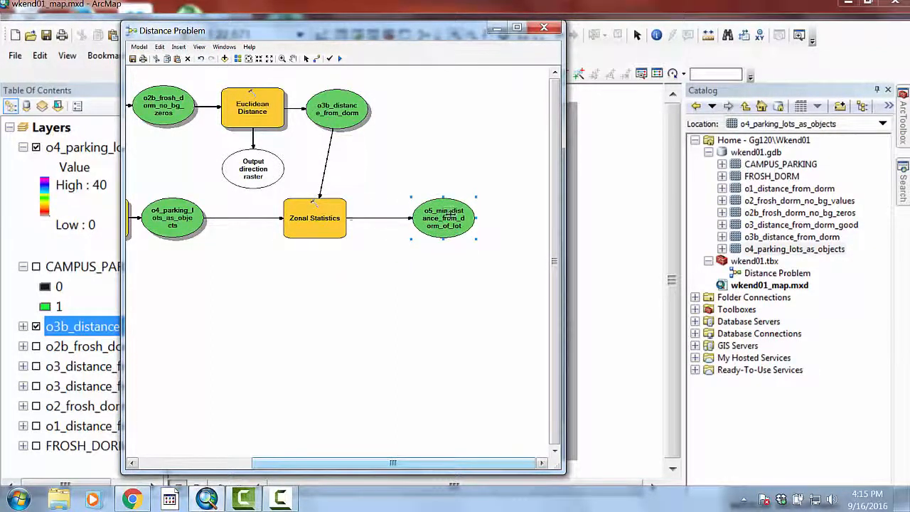
click(314, 218)
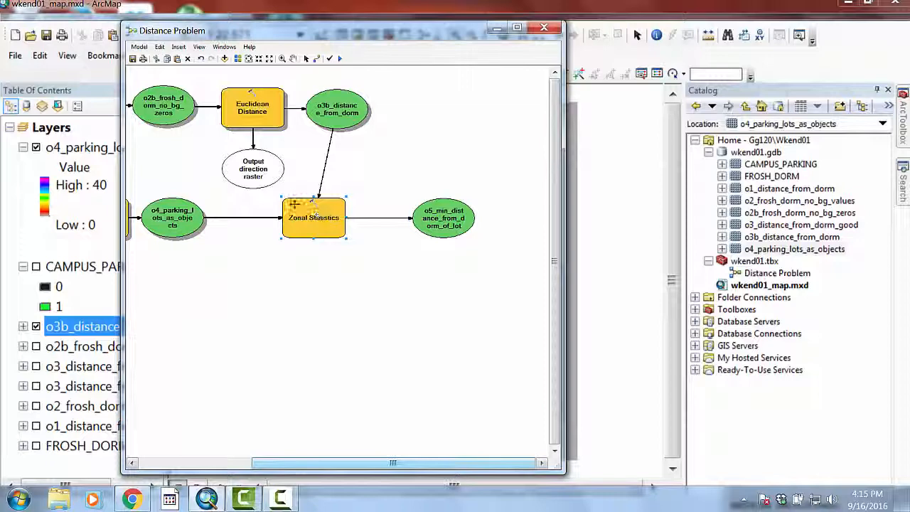
right_click(313, 217)
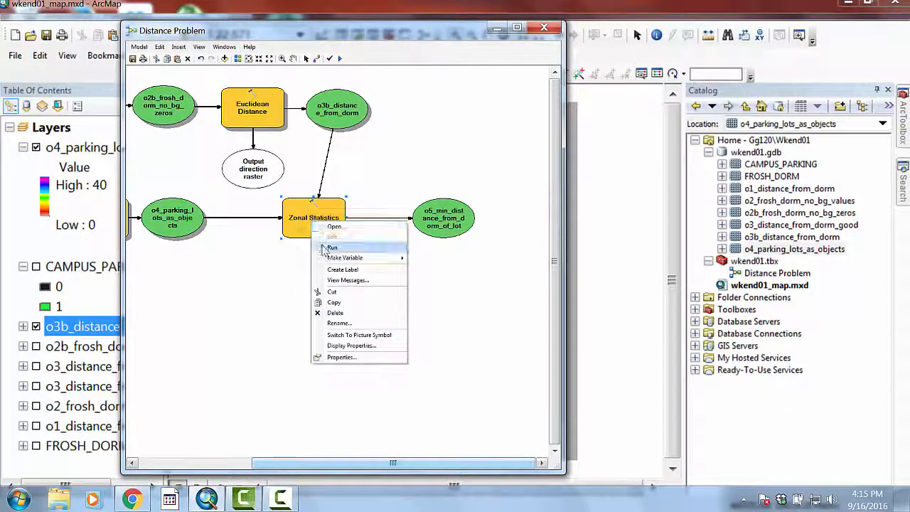
click(333, 248)
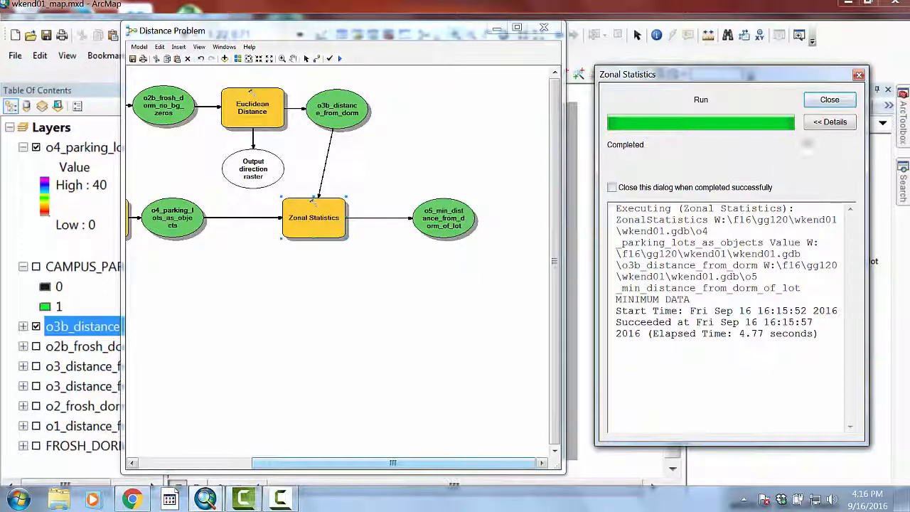
click(830, 100)
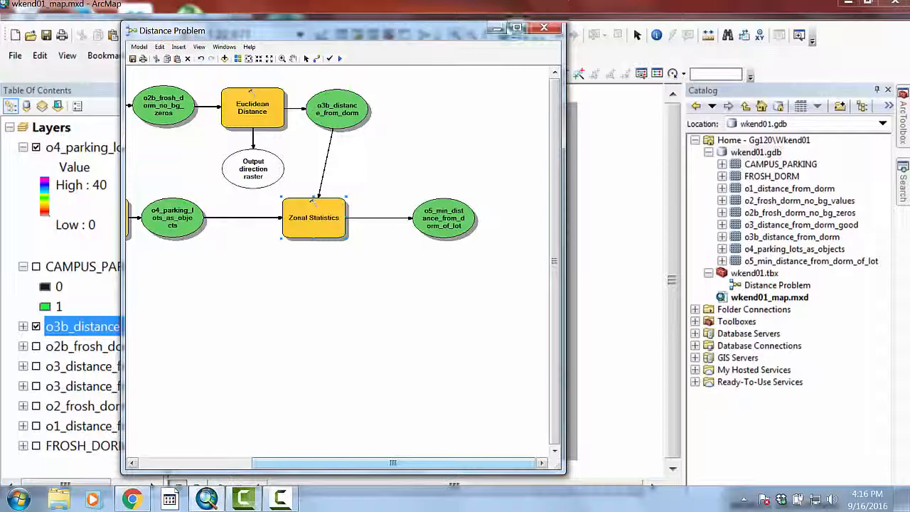
Step: Close the model, dismiss an Identify result, and bring up the o5_min_distance layer's properties
click(543, 25)
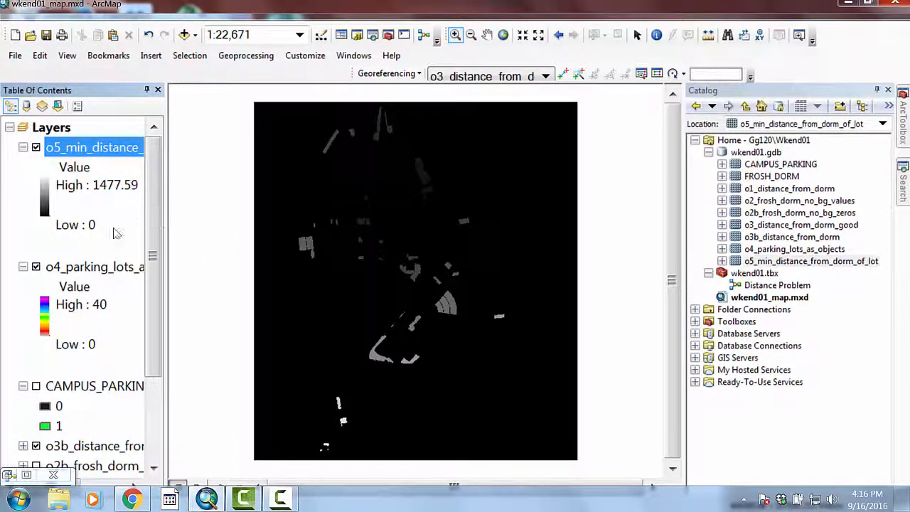
mouse_move(321, 349)
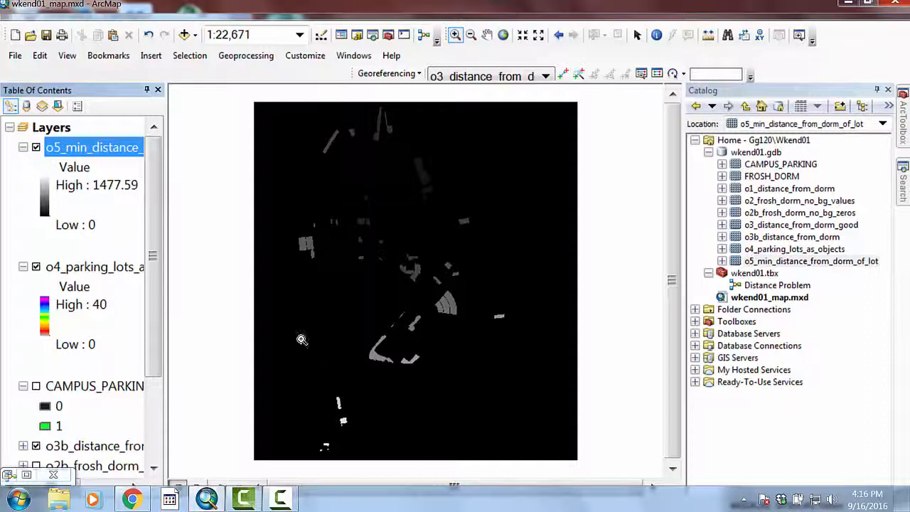
mouse_move(415, 176)
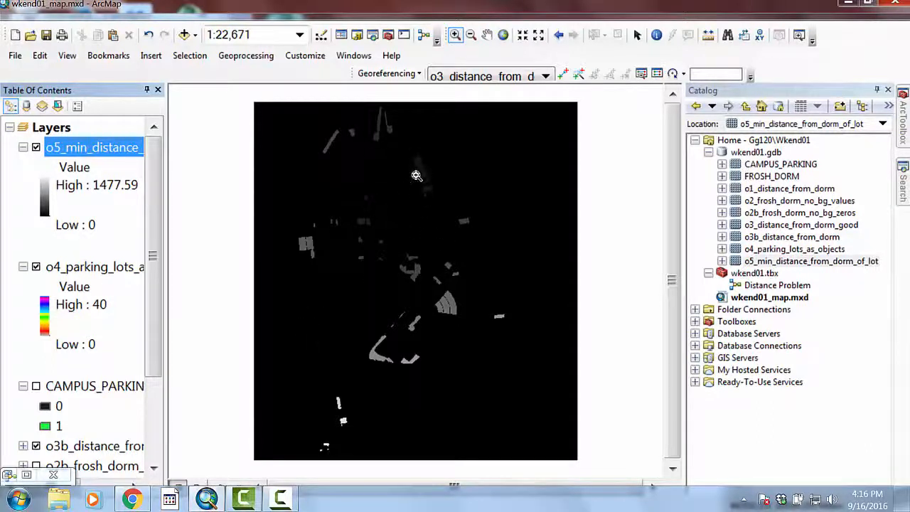
mouse_move(179, 334)
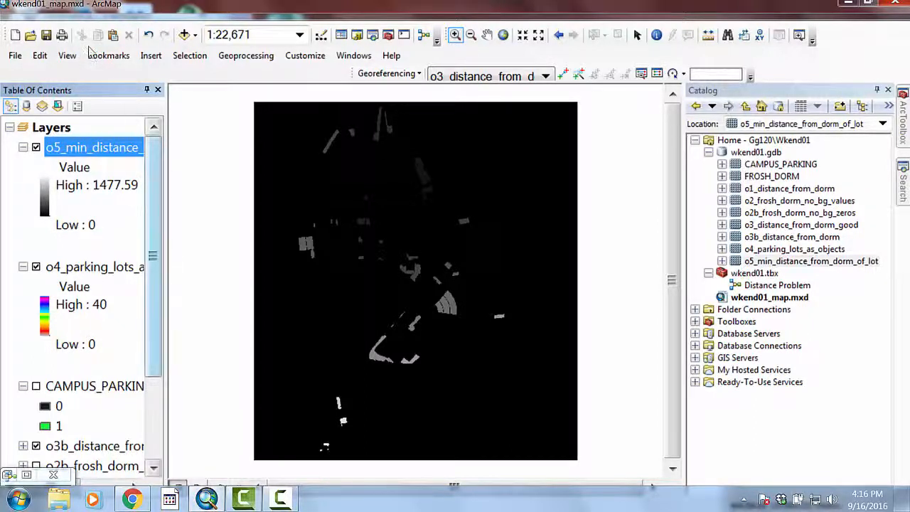
mouse_move(632, 54)
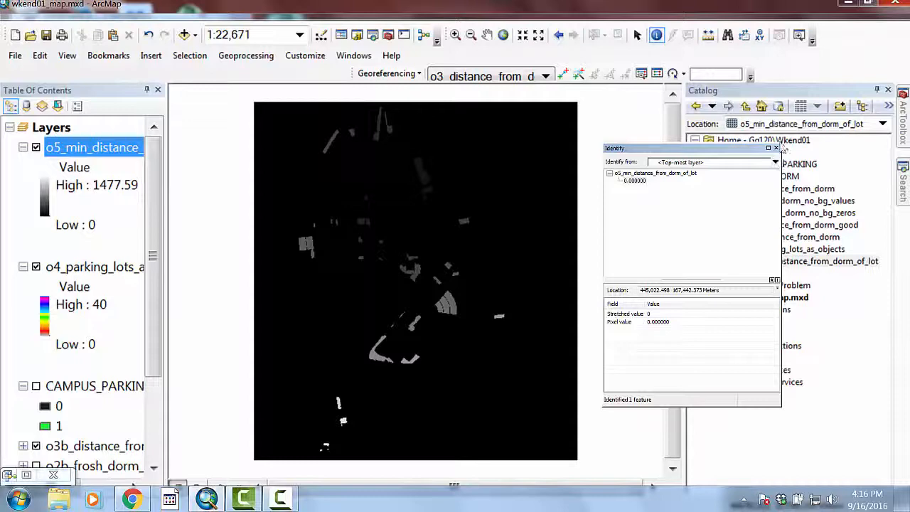
click(775, 148)
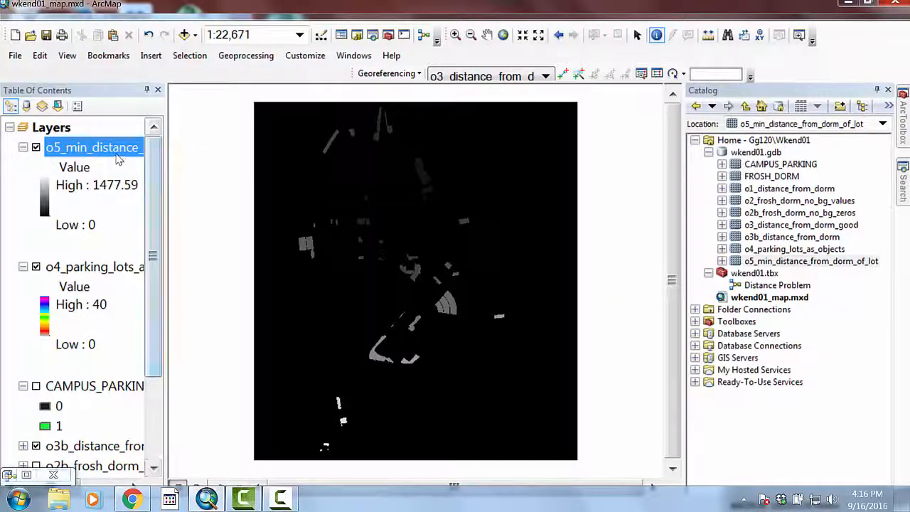
double_click(91, 147)
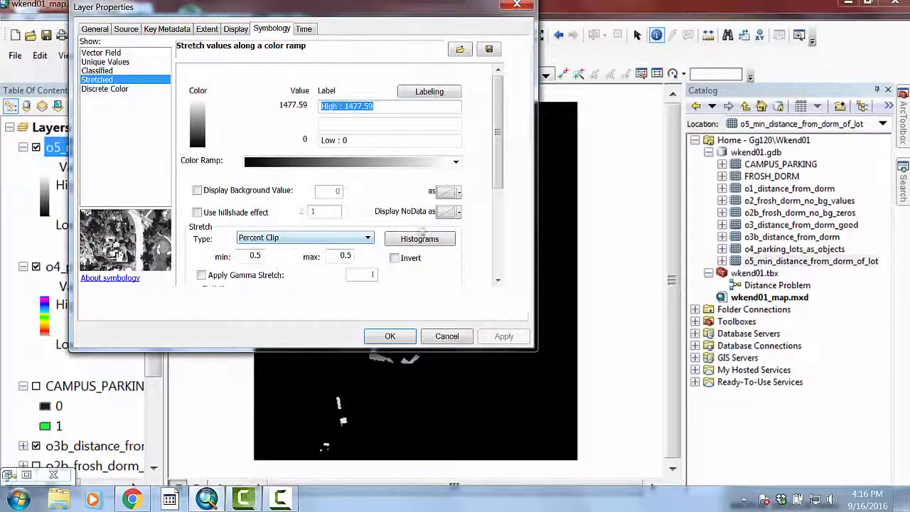
Step: Apply the blue-to-red rainbow colour ramp to the minimum-distance raster
click(455, 162)
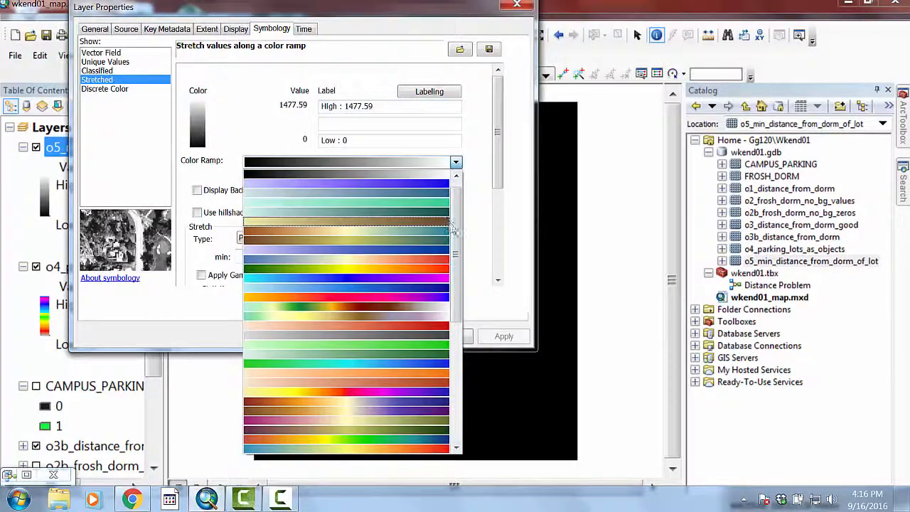
scroll(down, 3)
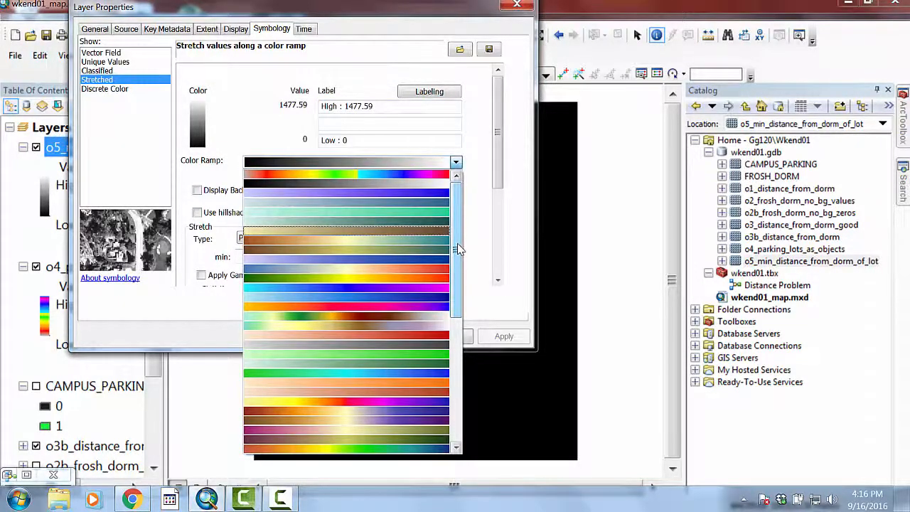
scroll(down, 3)
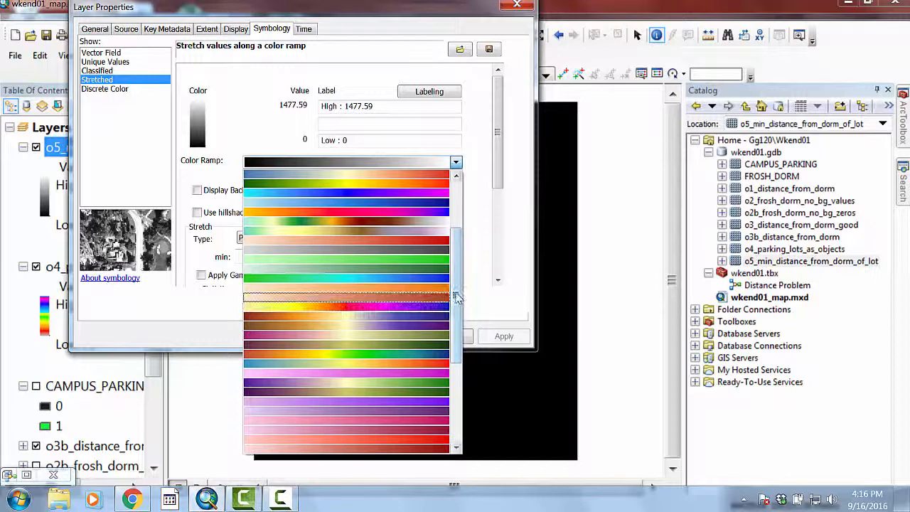
scroll(down, 3)
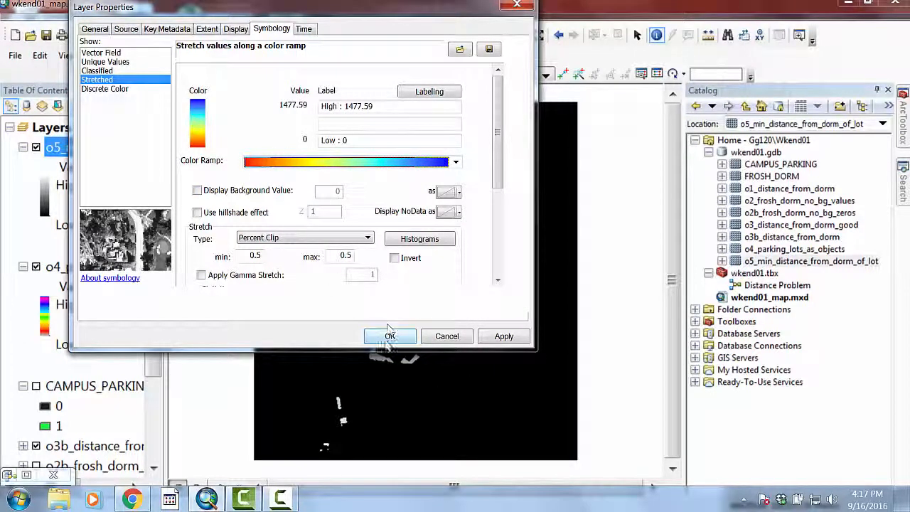
click(389, 335)
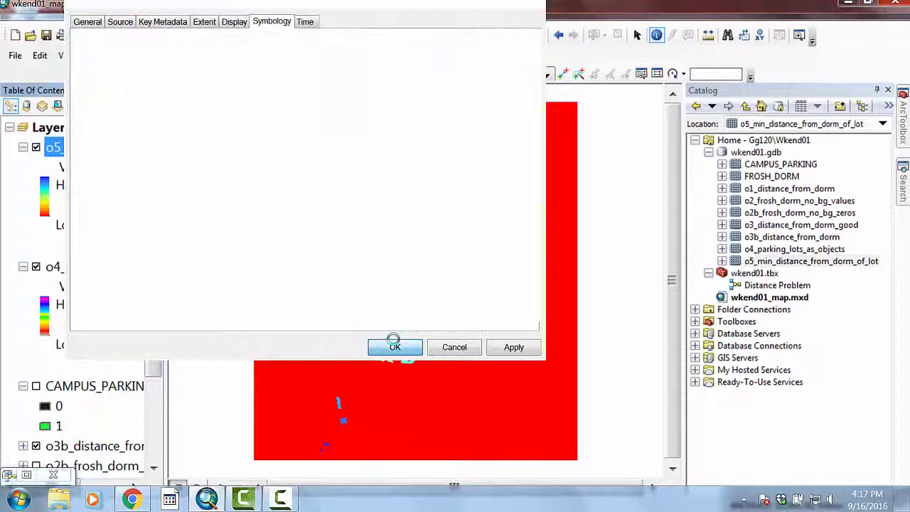
click(395, 347)
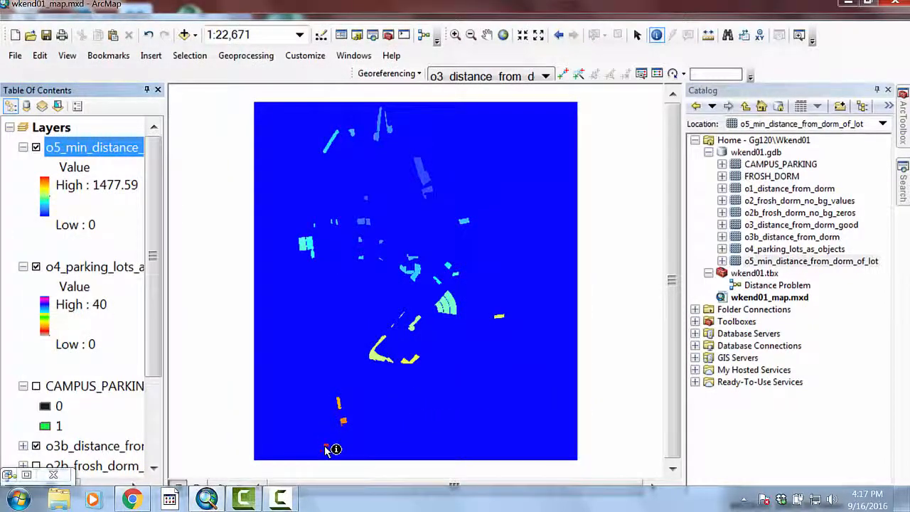
mouse_move(583, 285)
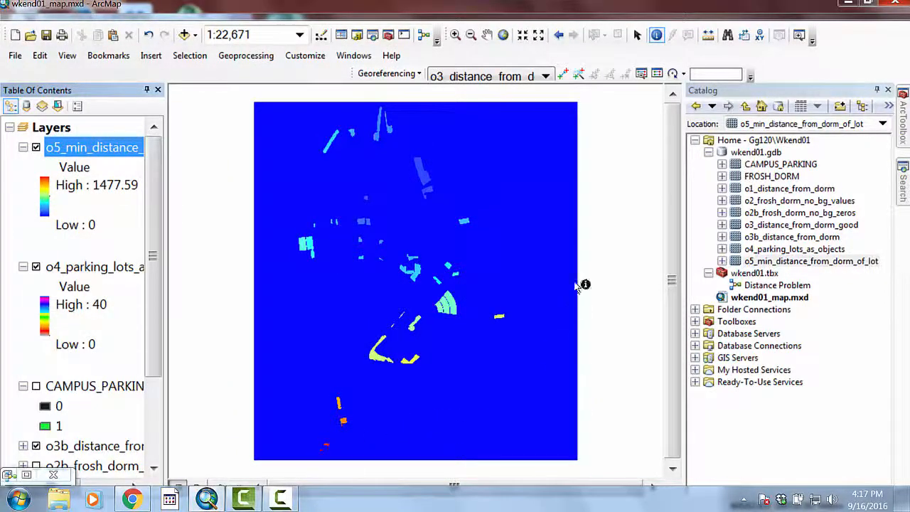
mouse_move(417, 200)
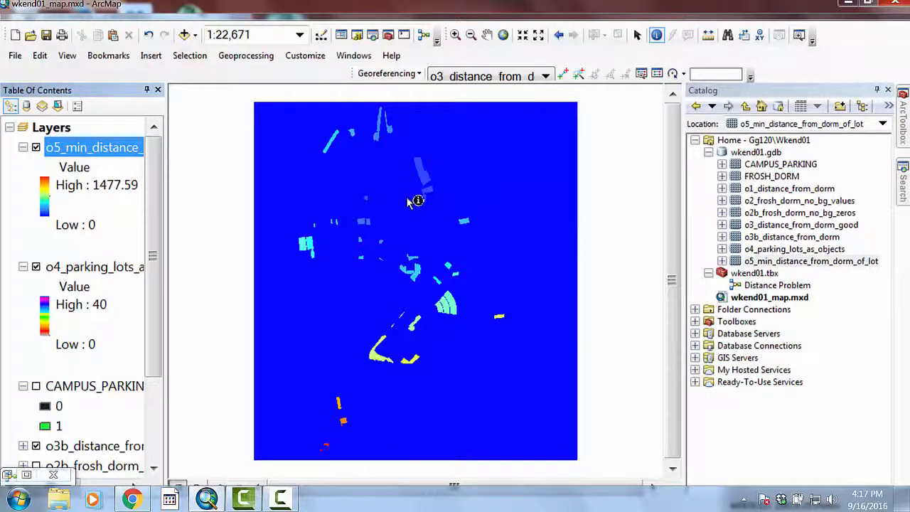
mouse_move(449, 226)
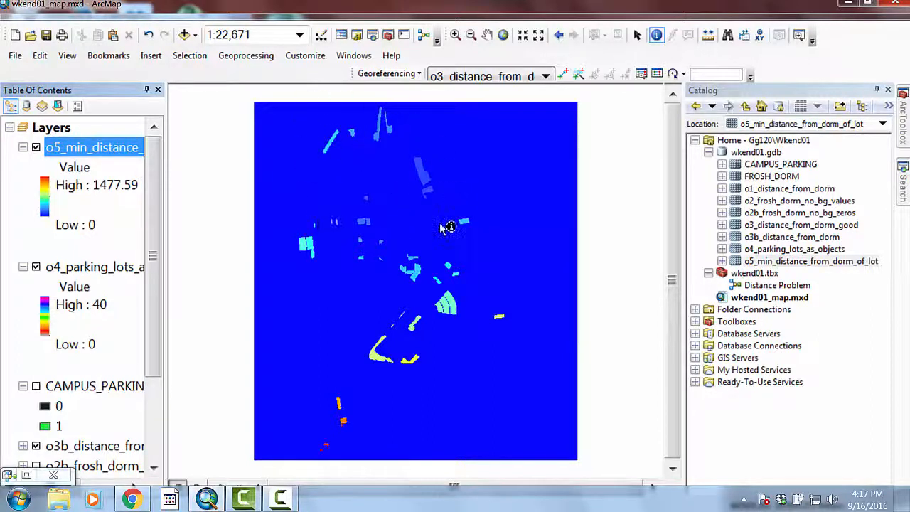
mouse_move(393, 179)
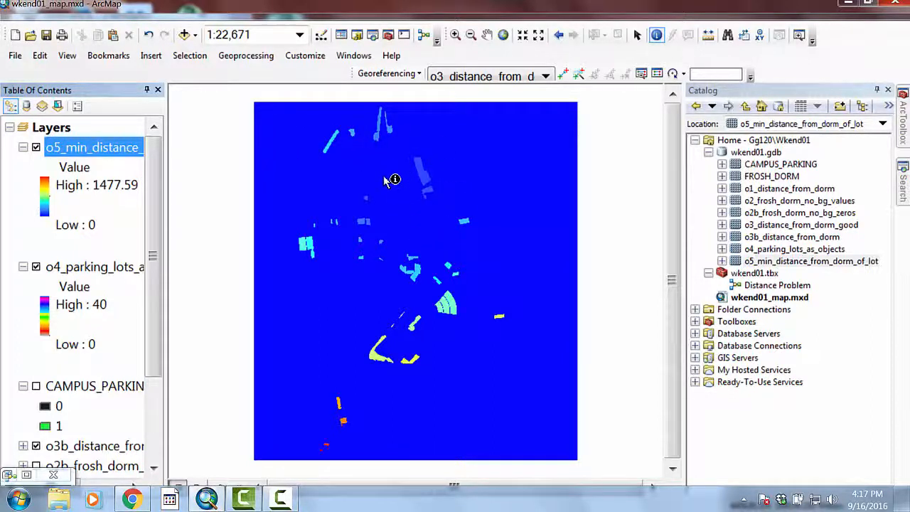
mouse_move(390, 184)
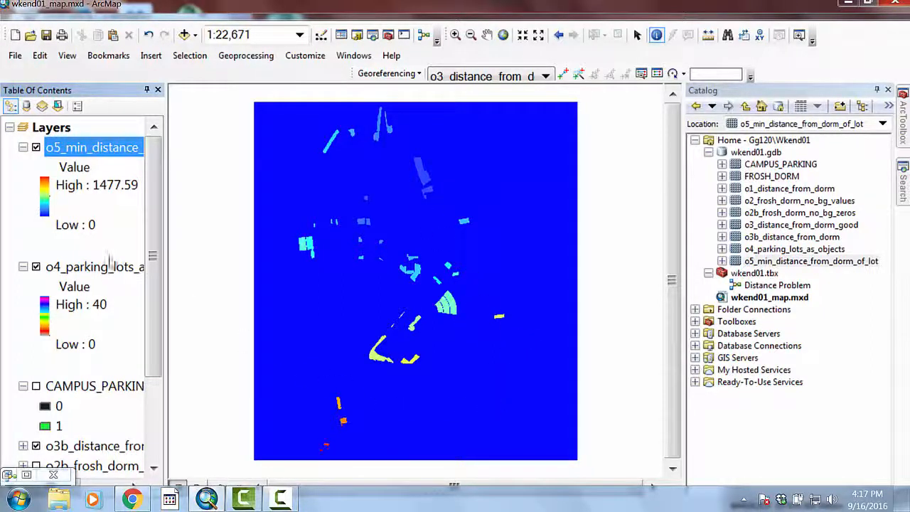
Step: Collapse the o4_parking_lots_as_objects legend and identify one parking lot's distance value
click(23, 266)
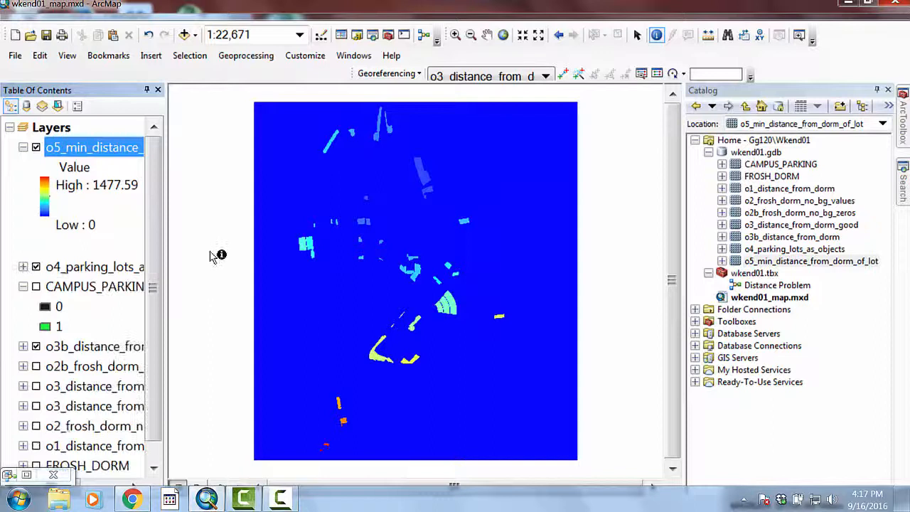
mouse_move(442, 317)
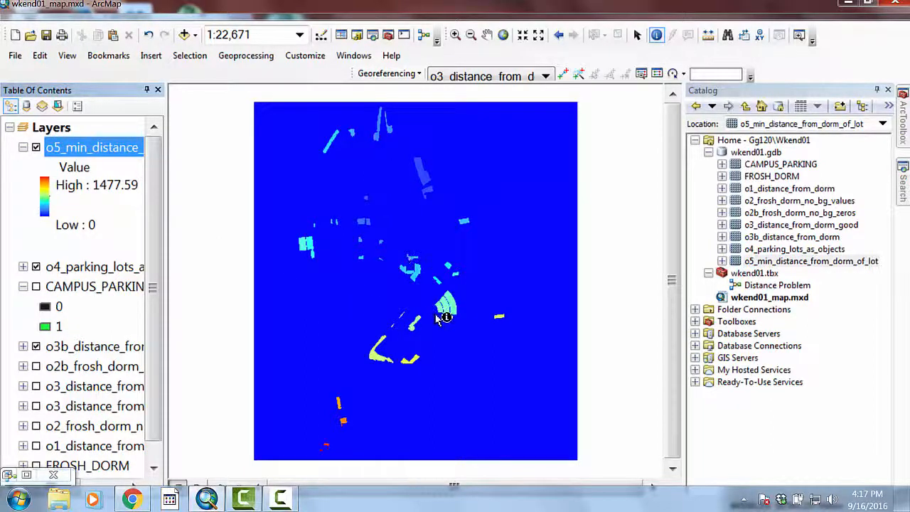
click(443, 316)
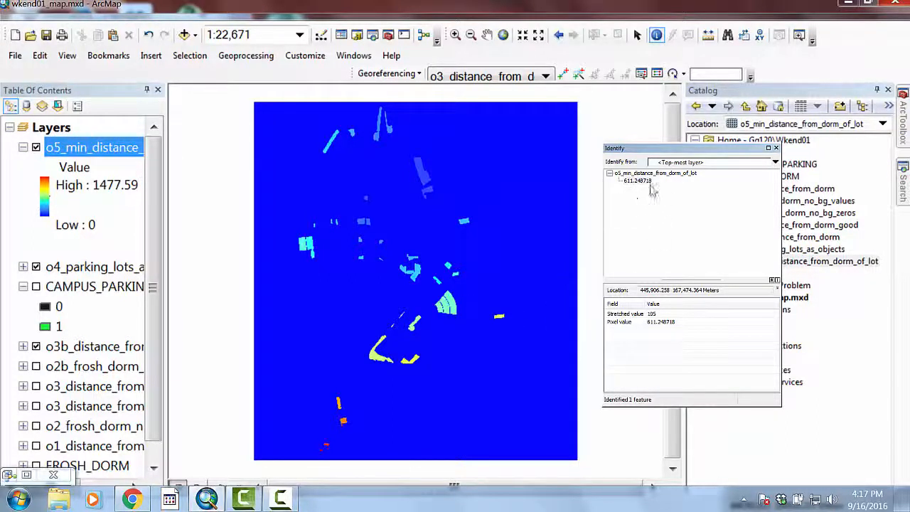
mouse_move(375, 185)
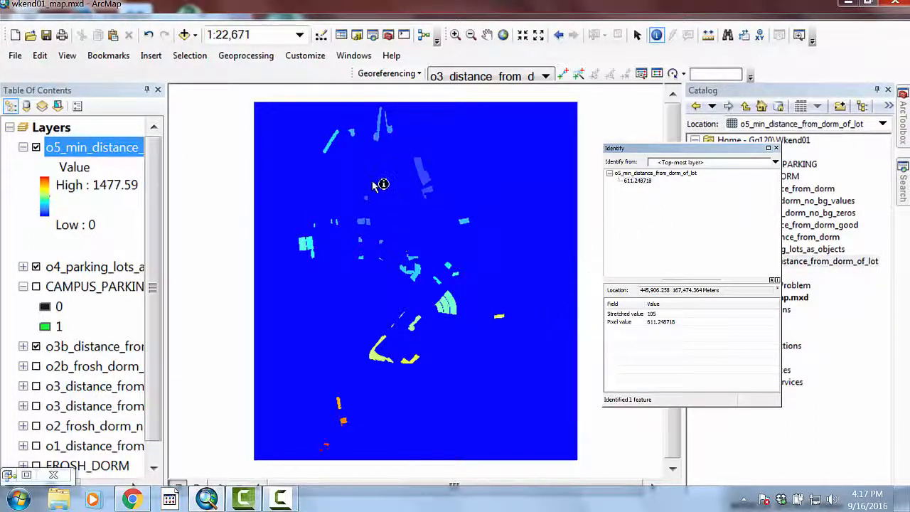
mouse_move(436, 427)
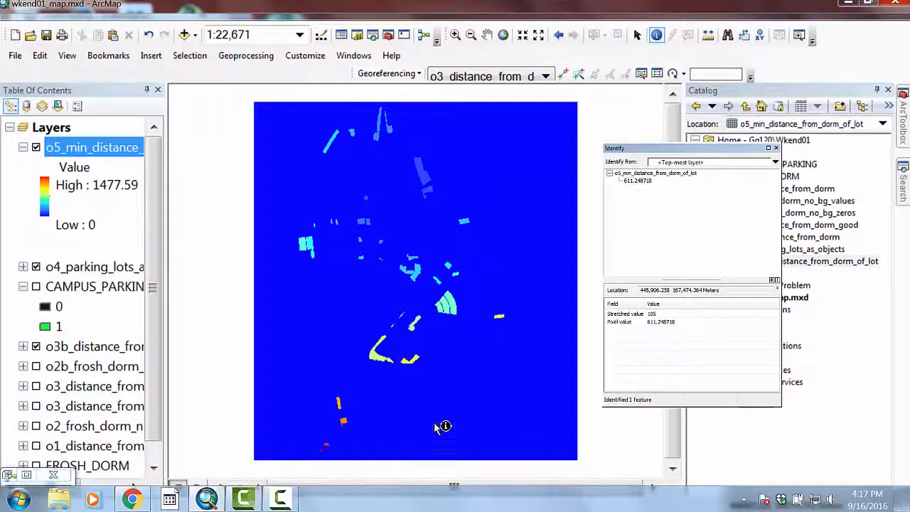
mouse_move(338, 255)
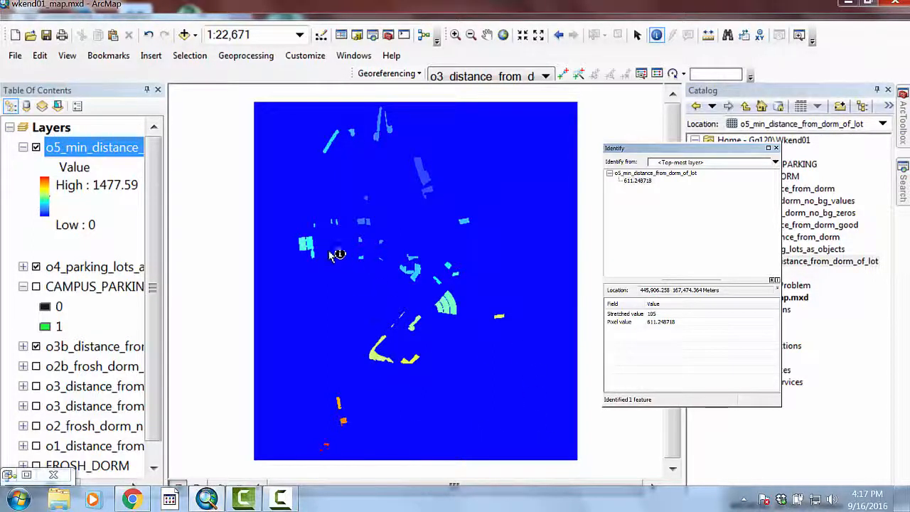
Step: Identify minimum-distance values at several spots in the left and right parking lots, then close the results
click(304, 248)
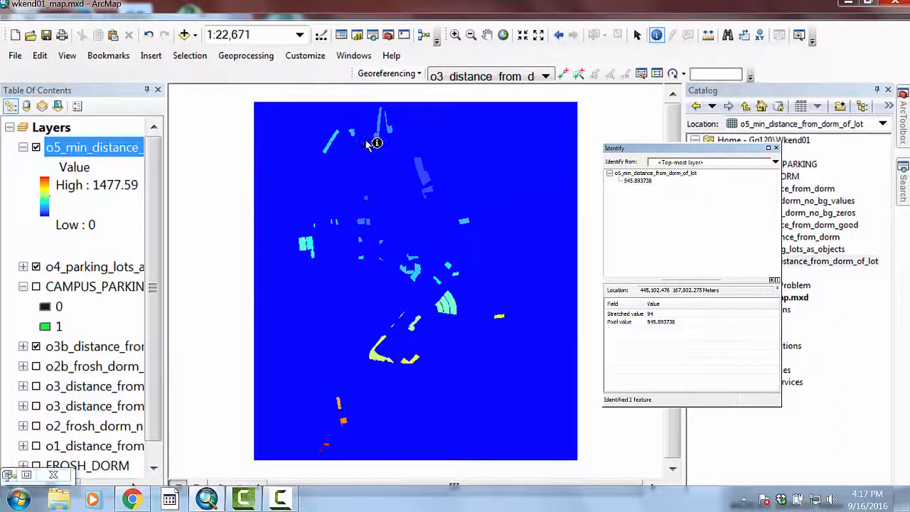
mouse_move(365, 140)
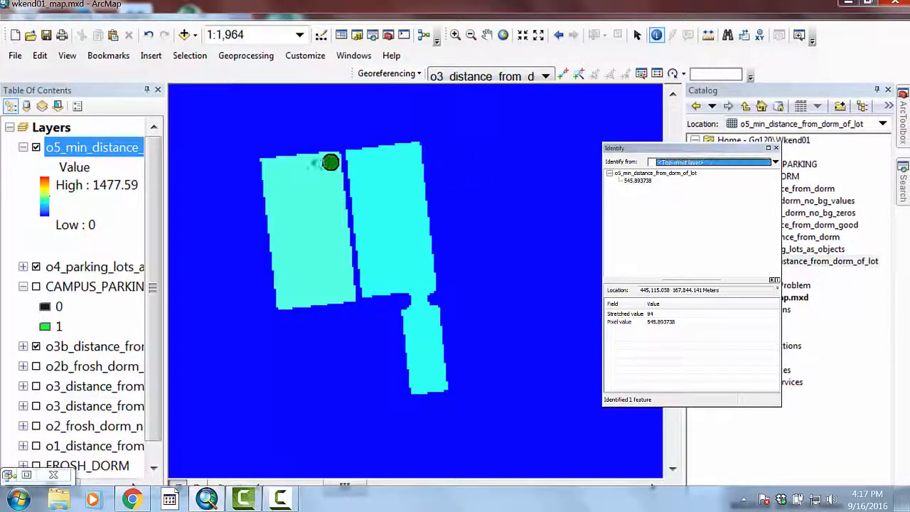
click(298, 205)
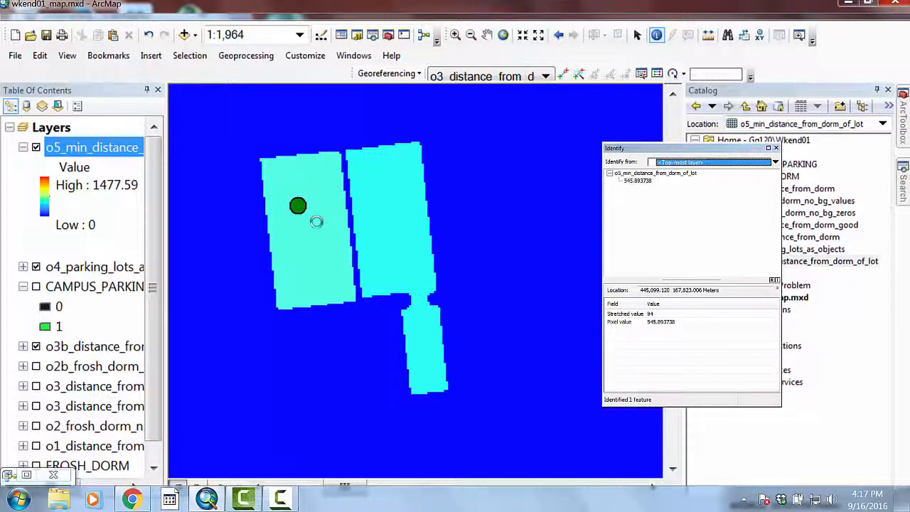
click(296, 295)
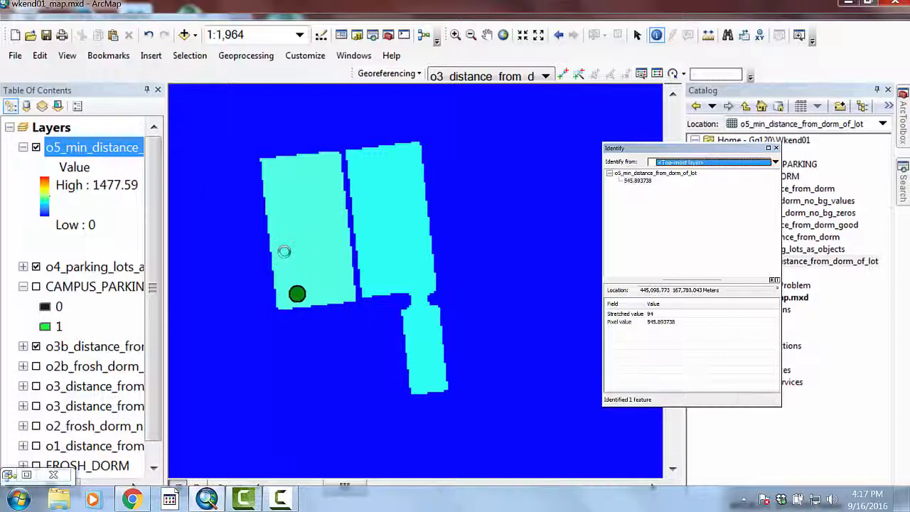
click(325, 206)
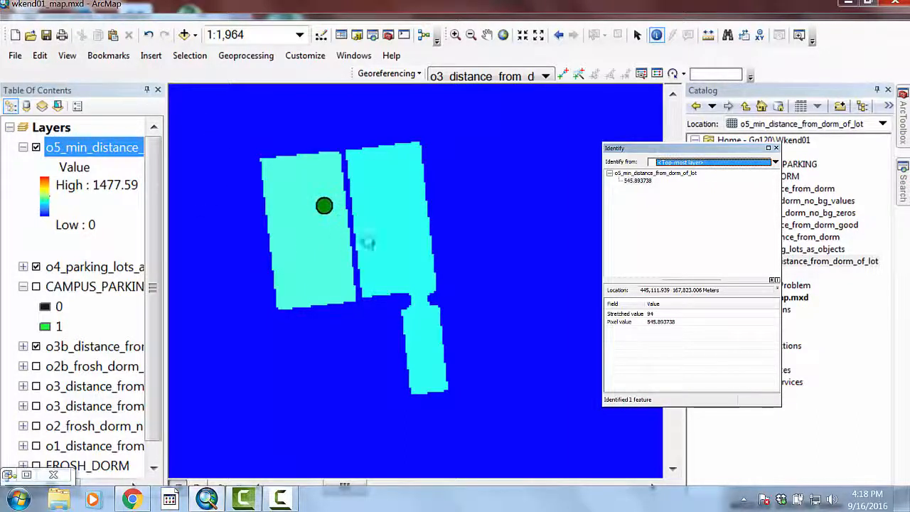
click(352, 184)
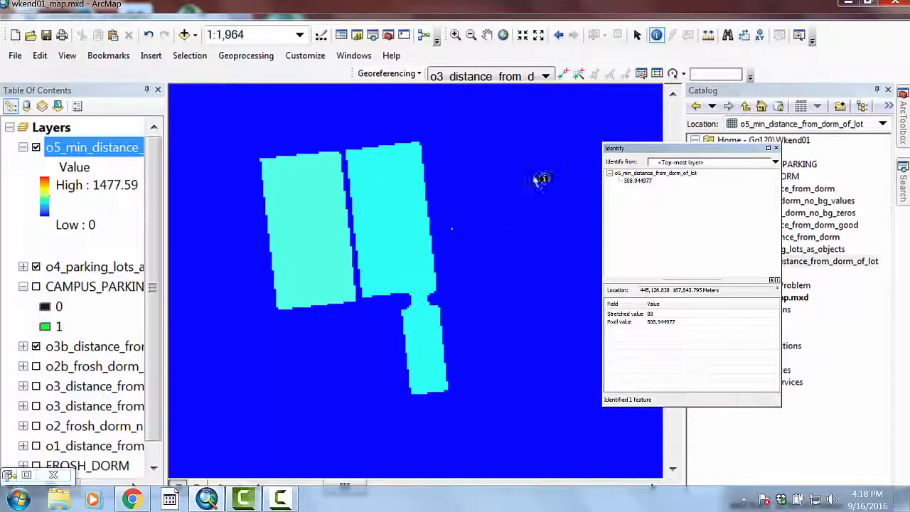
mouse_move(777, 148)
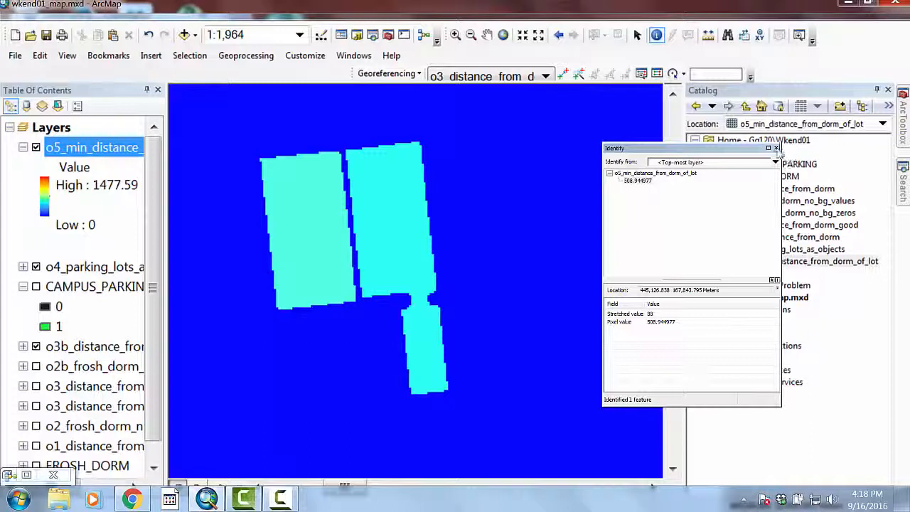
click(776, 148)
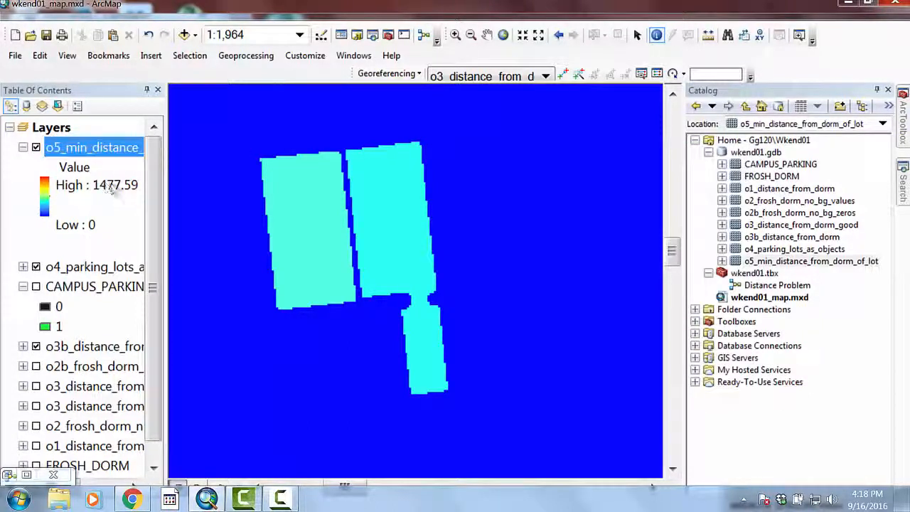